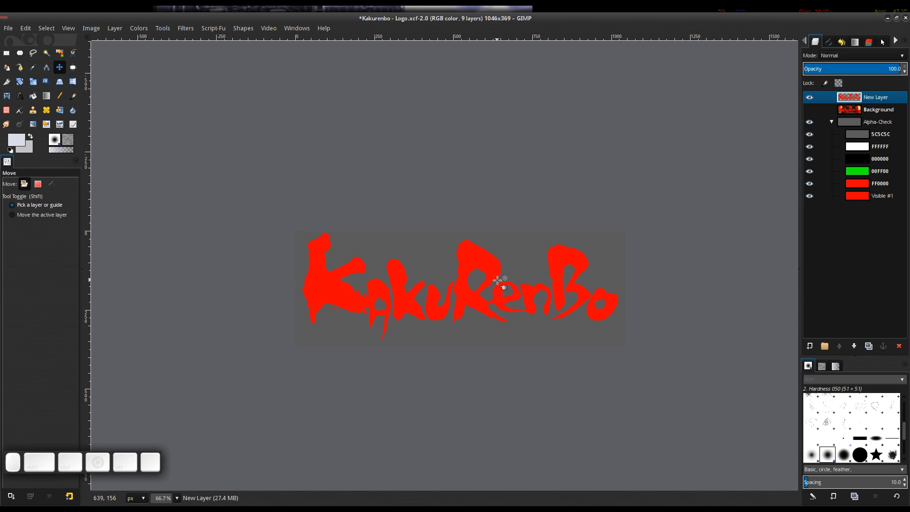
mouse_move(501, 282)
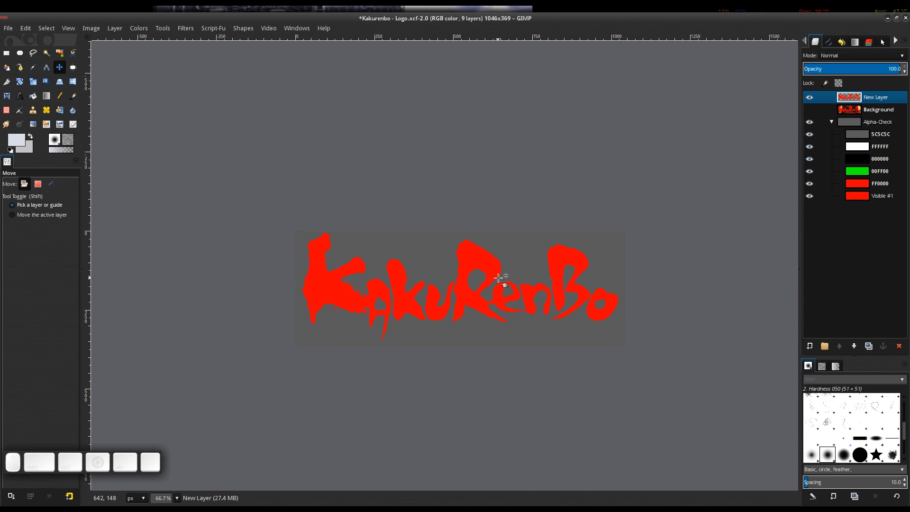
mouse_move(488, 269)
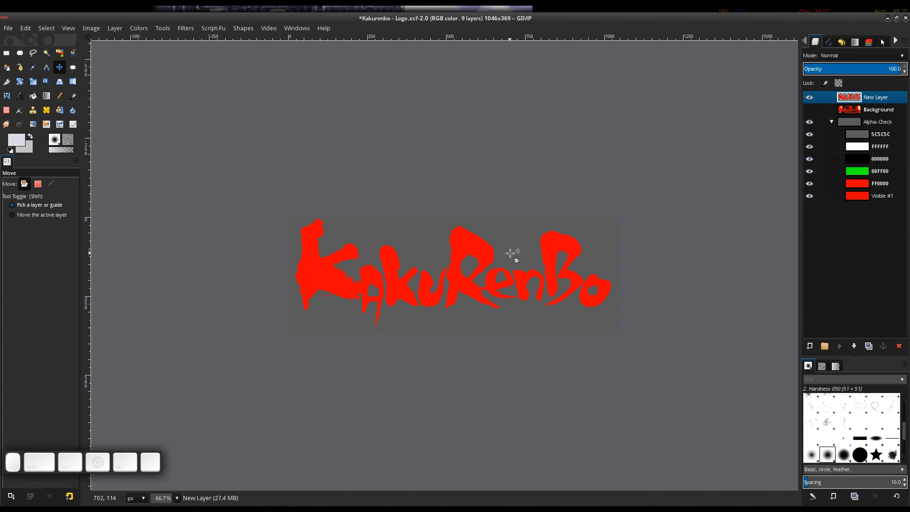
mouse_move(490, 225)
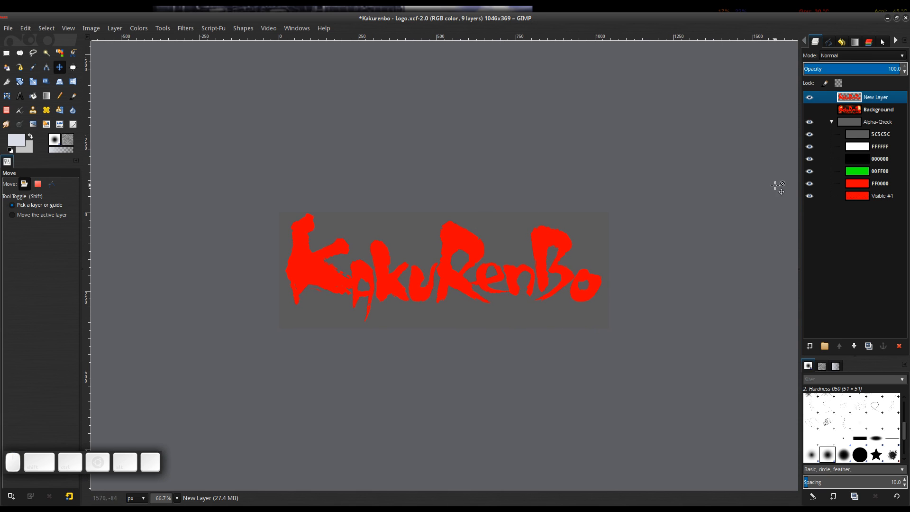
mouse_move(531, 176)
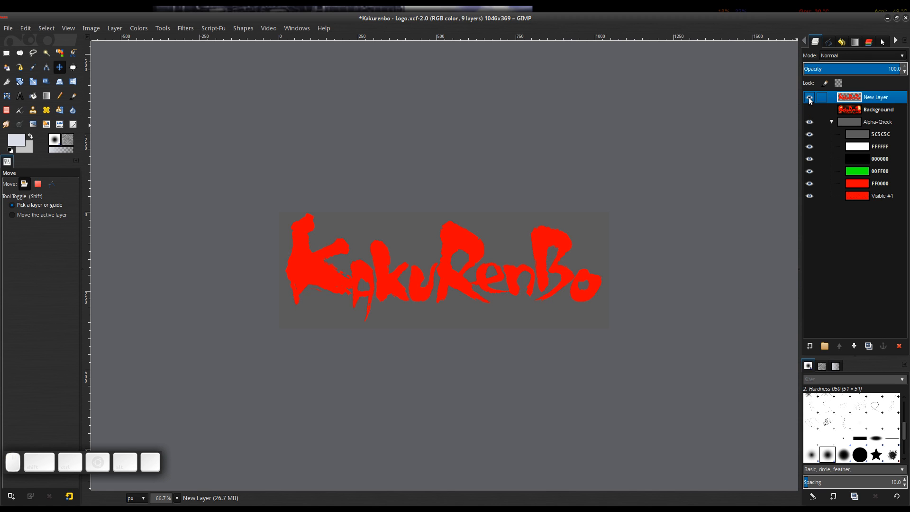
Hide the grey 5C5C5C check layer so the logo shows on the white FFFFFF layer
left_click(808, 97)
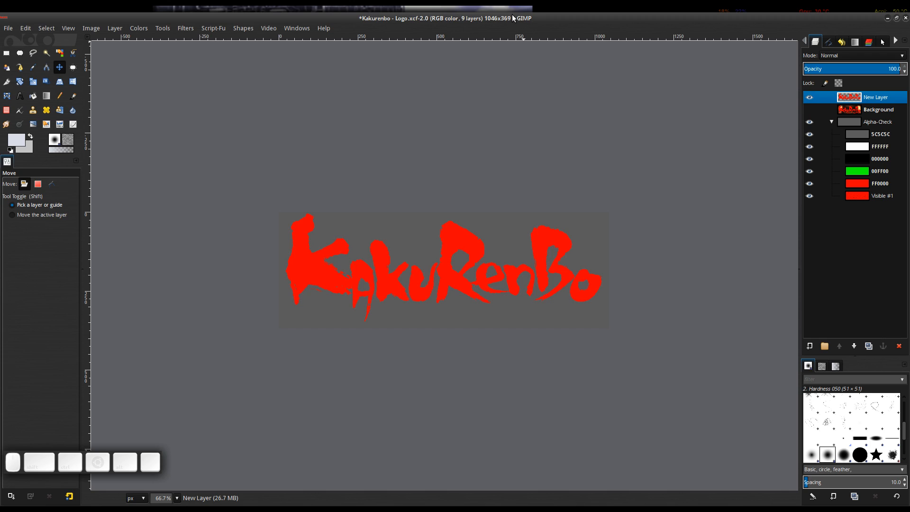
mouse_move(530, 40)
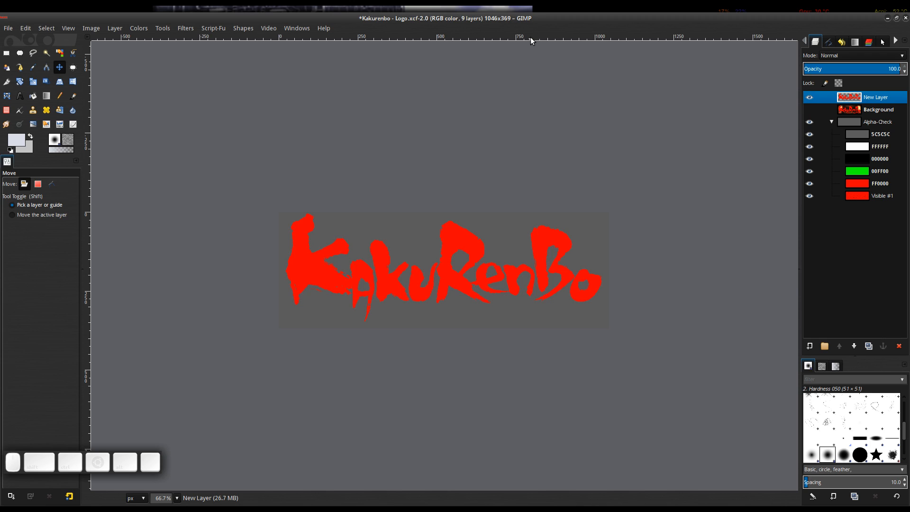
mouse_move(465, 262)
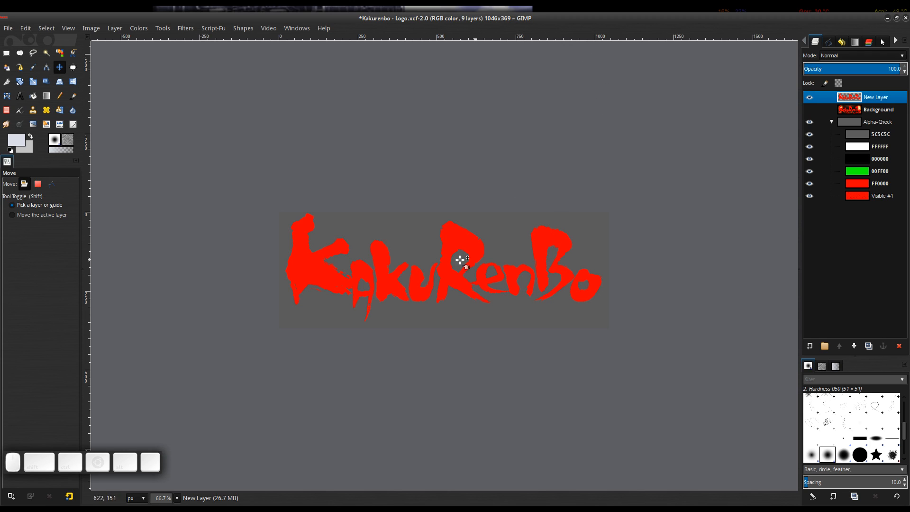
mouse_move(431, 226)
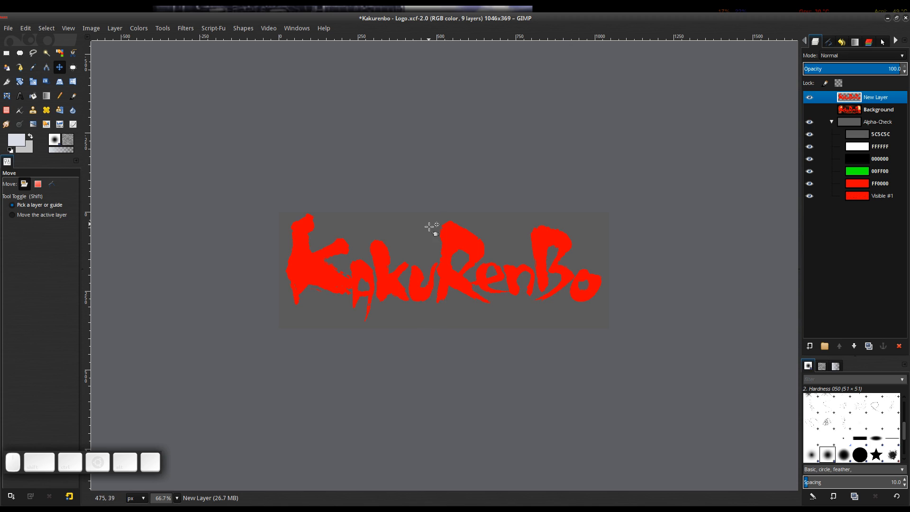
mouse_move(597, 267)
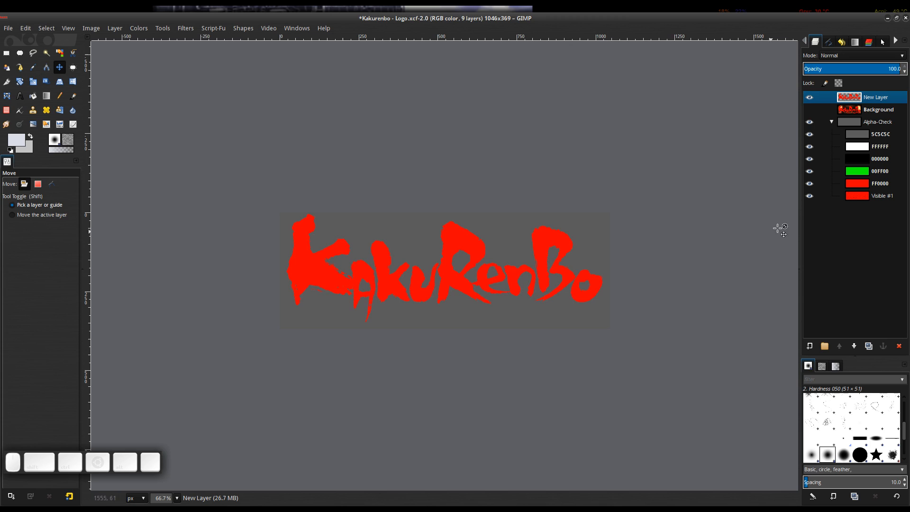
left_click(808, 134)
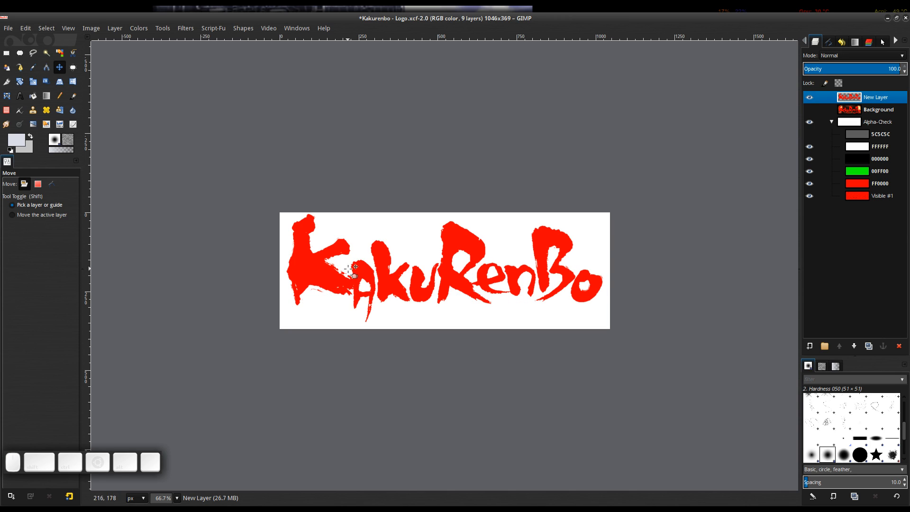
mouse_move(330, 280)
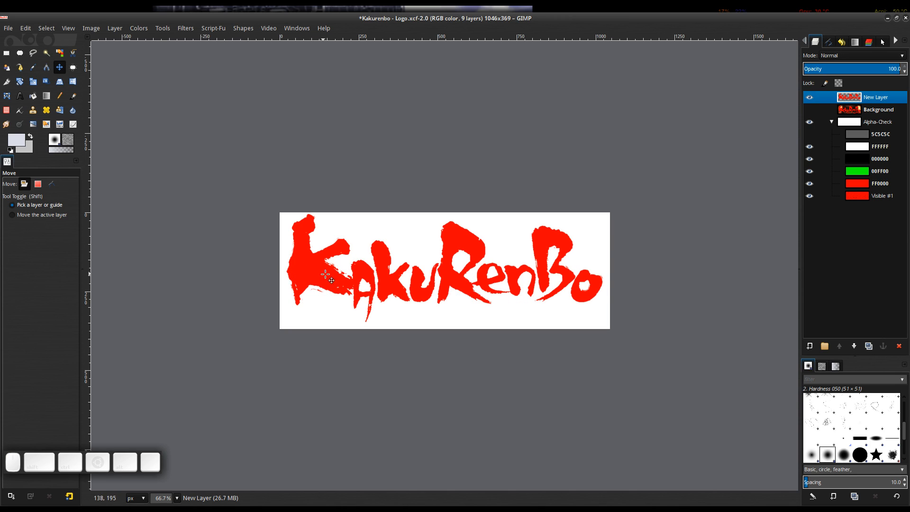
mouse_move(609, 284)
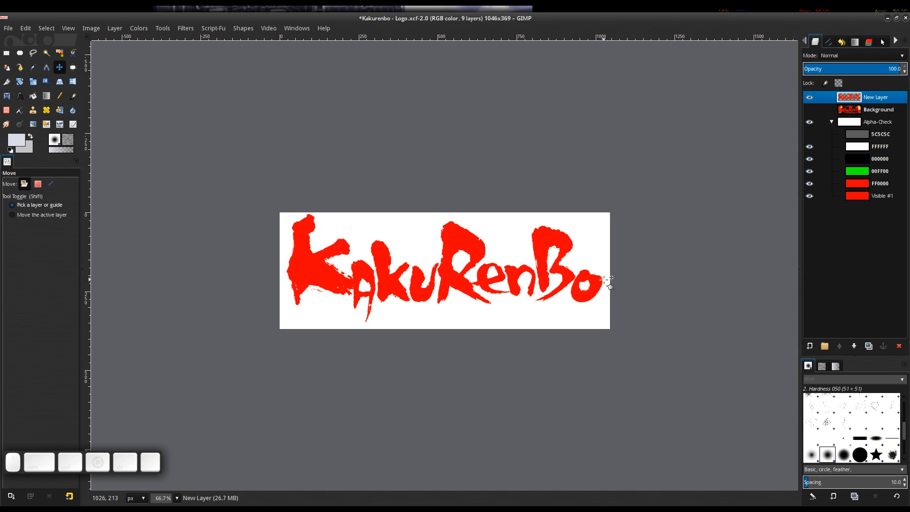
mouse_move(612, 238)
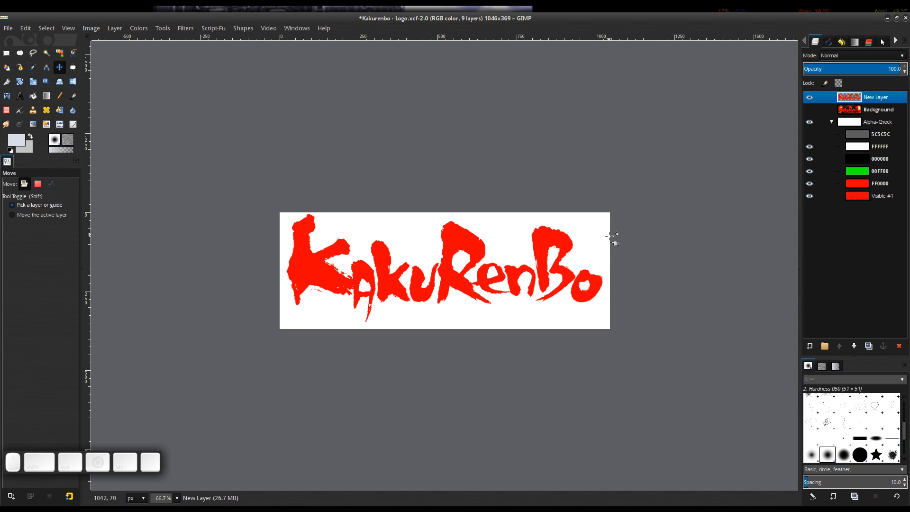
mouse_move(296, 238)
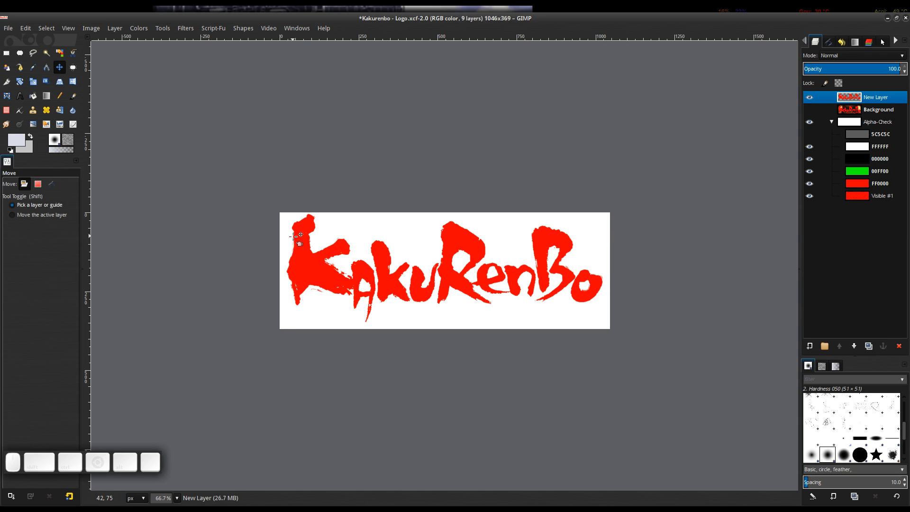
mouse_move(354, 273)
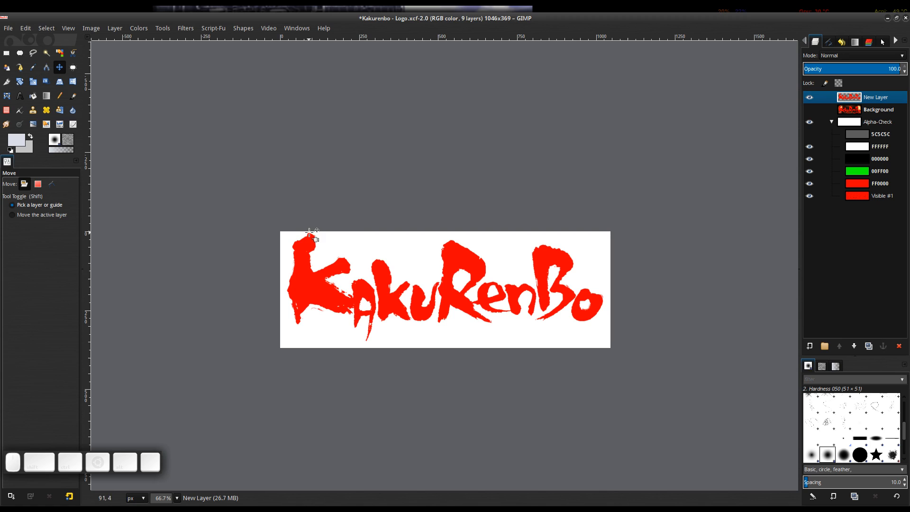
mouse_move(371, 341)
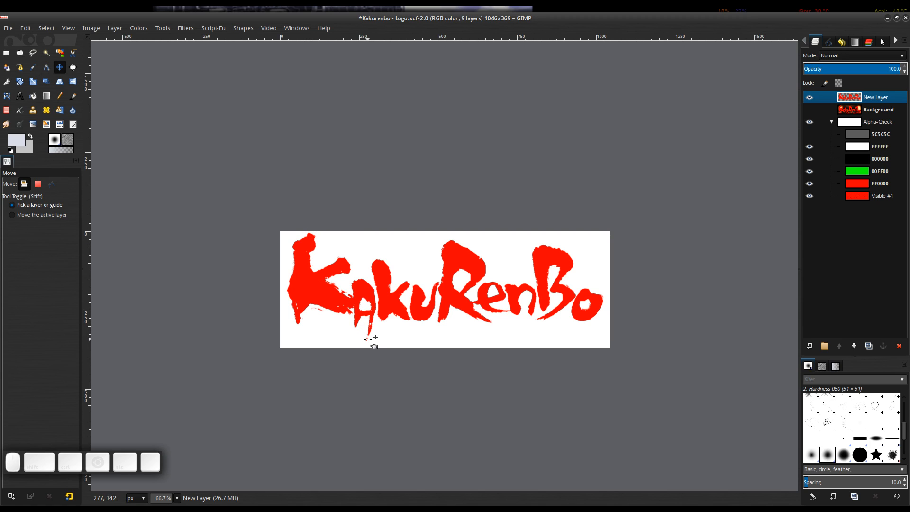
mouse_move(430, 235)
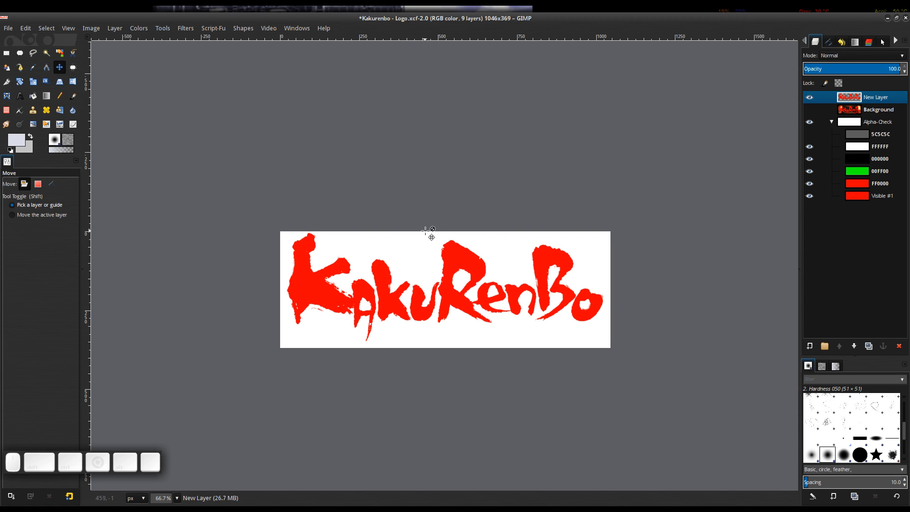
mouse_move(531, 279)
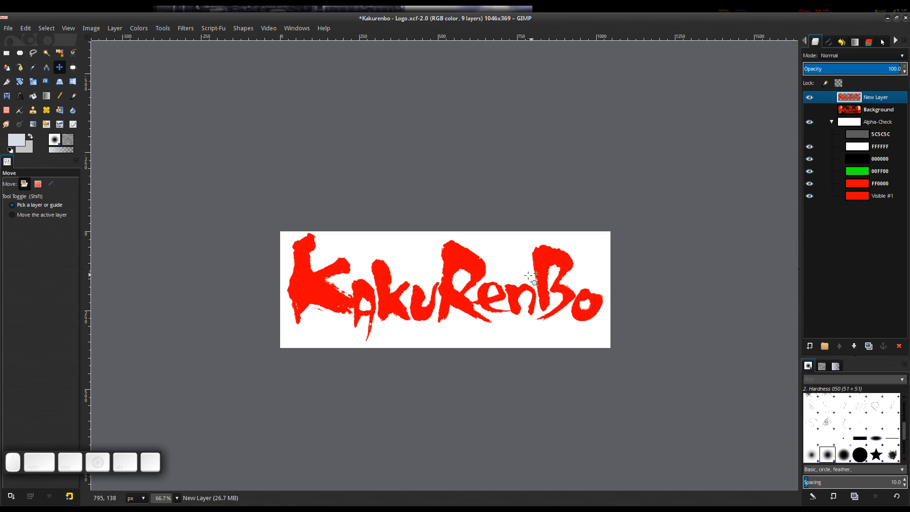
mouse_move(482, 287)
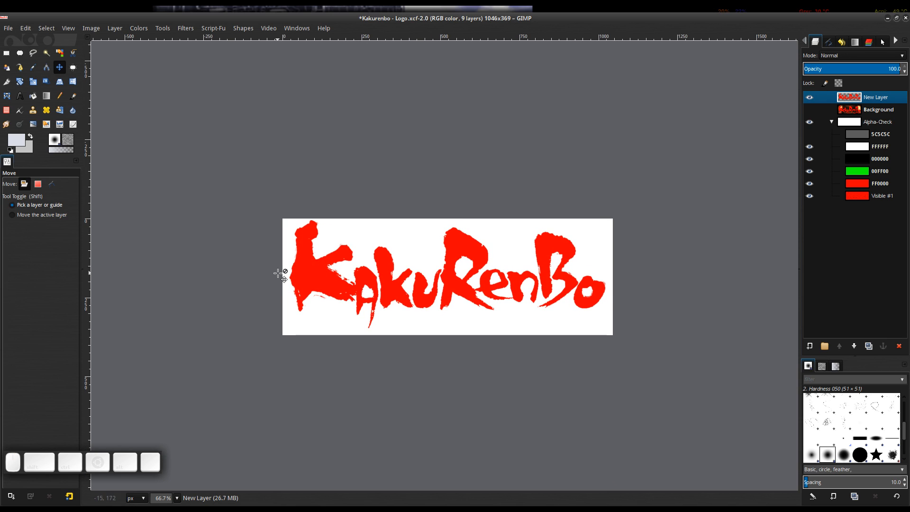
mouse_move(608, 294)
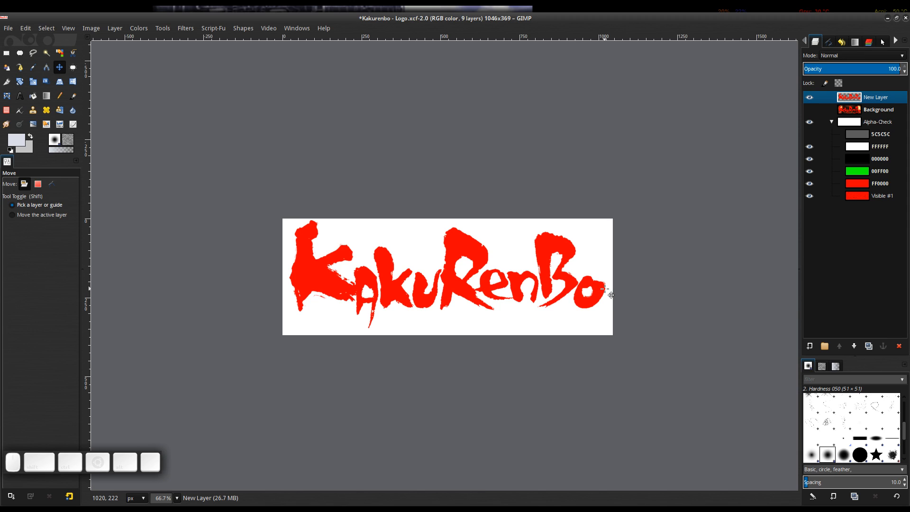
mouse_move(603, 291)
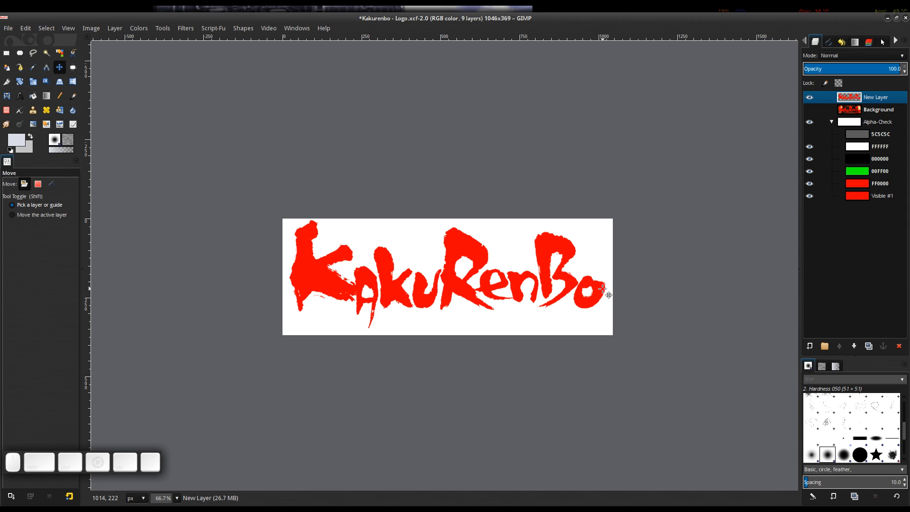
mouse_move(465, 267)
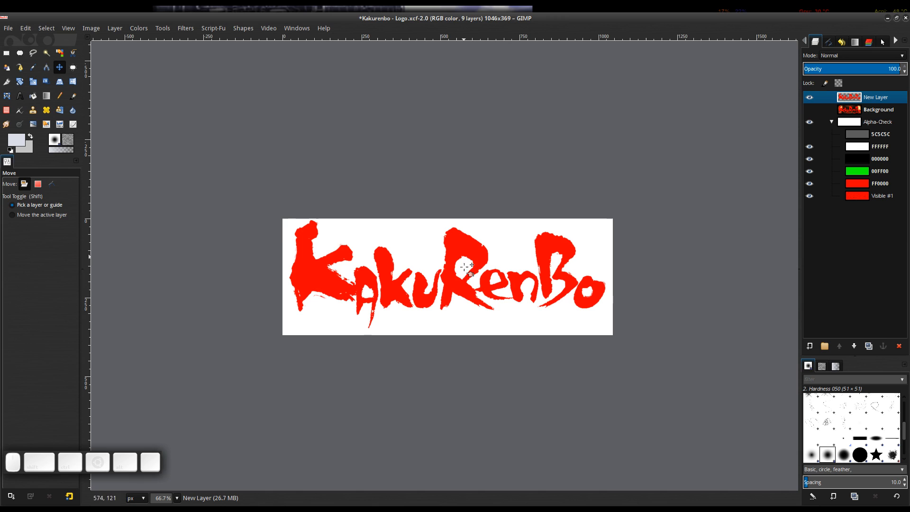
mouse_move(554, 261)
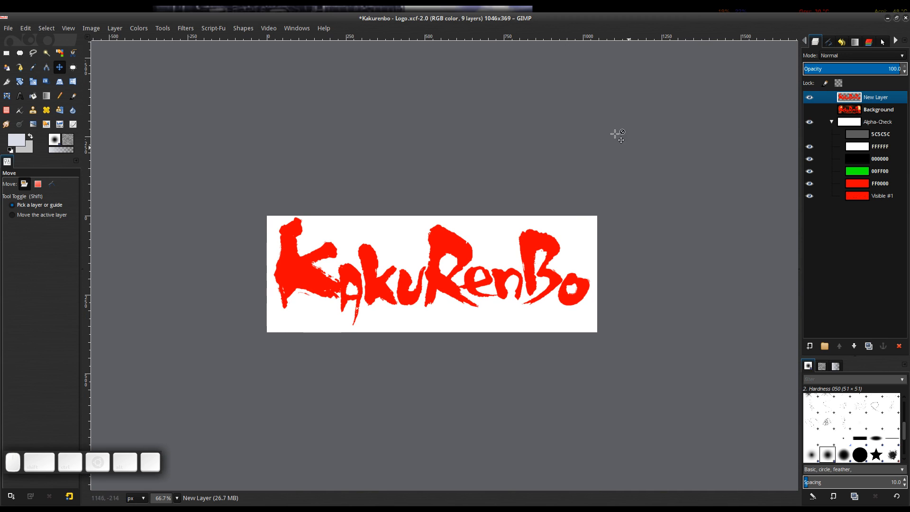
mouse_move(545, 208)
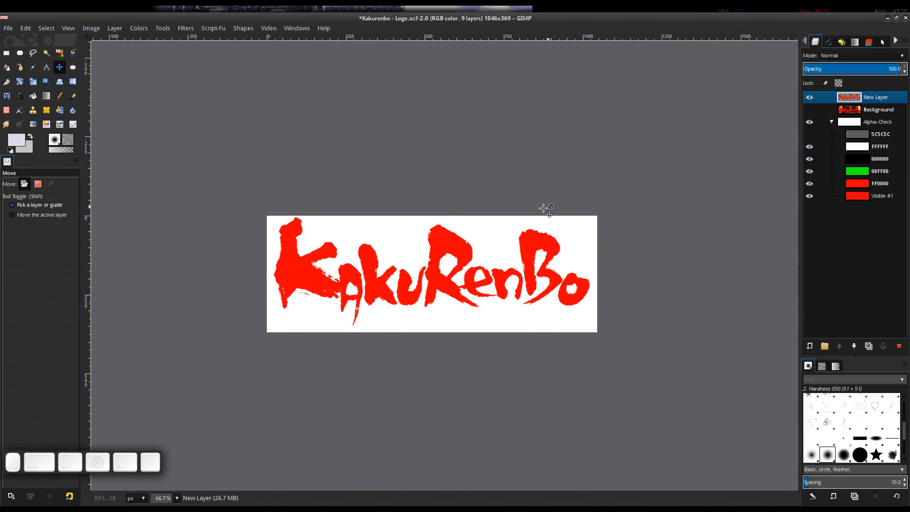
mouse_move(468, 66)
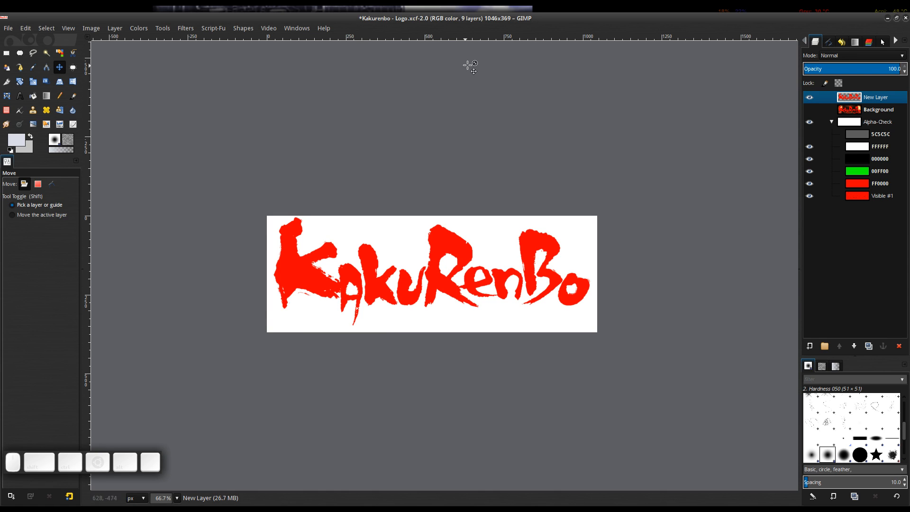
mouse_move(544, 187)
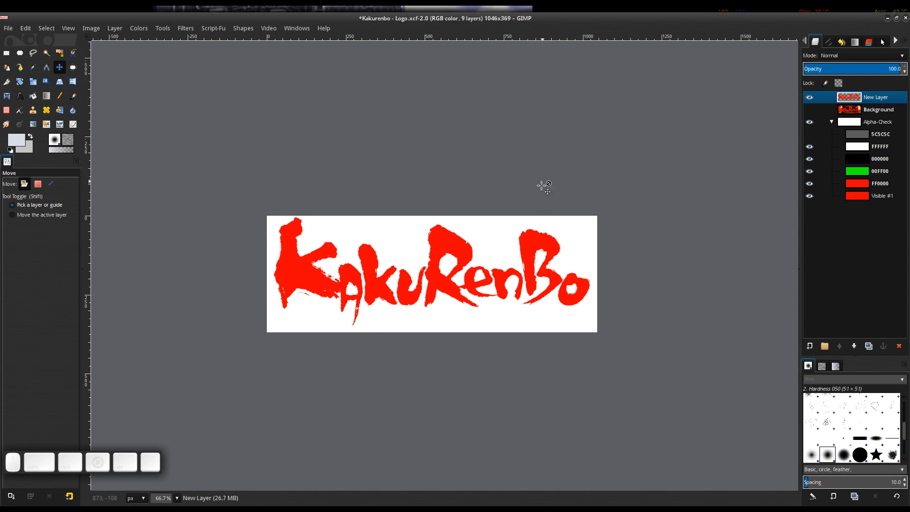
mouse_move(518, 250)
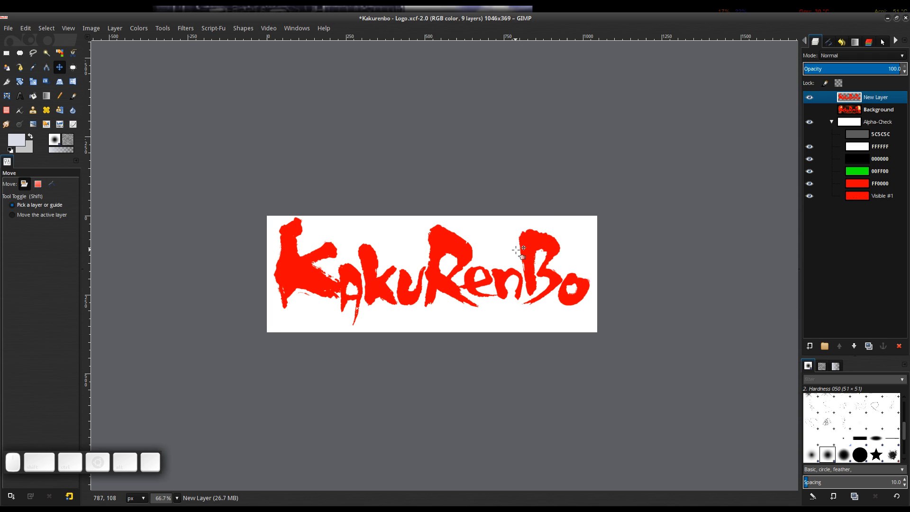
mouse_move(486, 243)
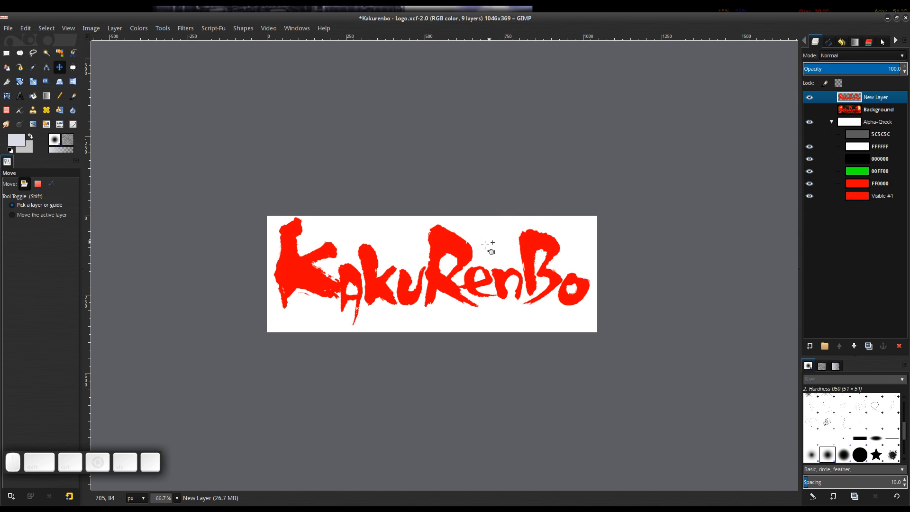
key("plus")
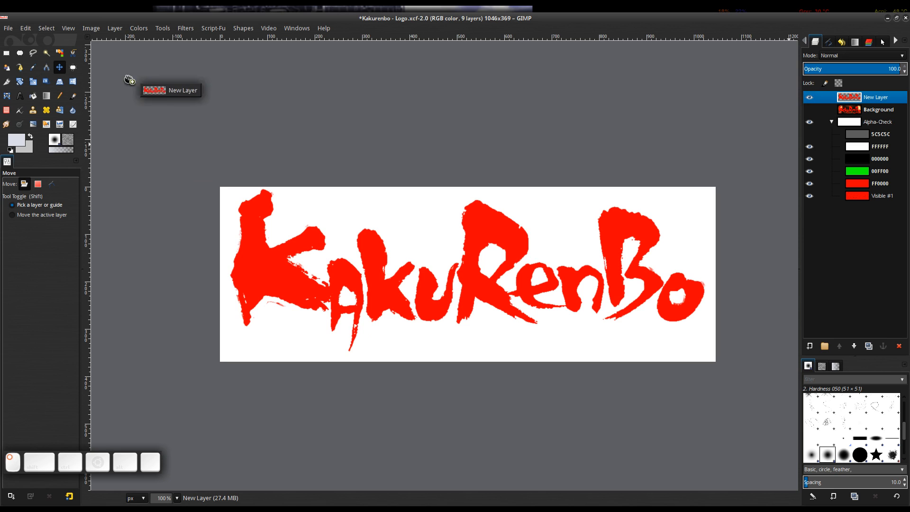
left_click(144, 44)
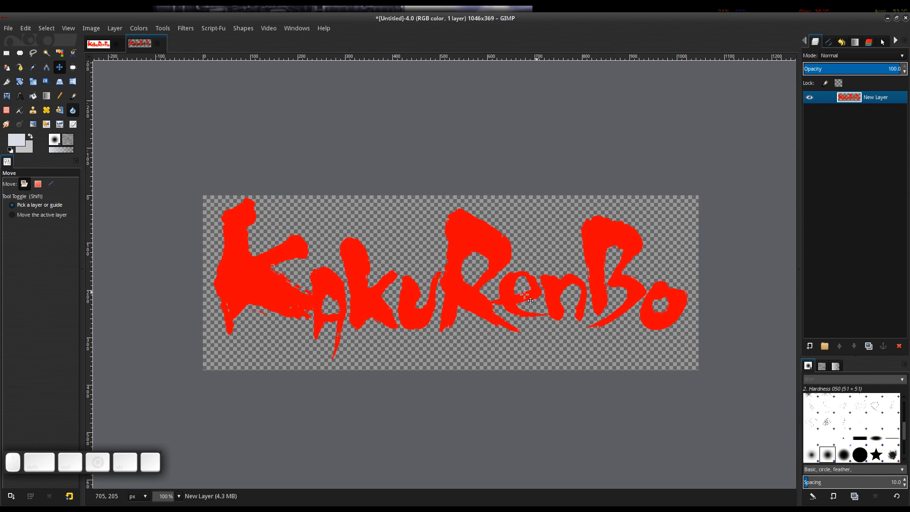
mouse_move(339, 127)
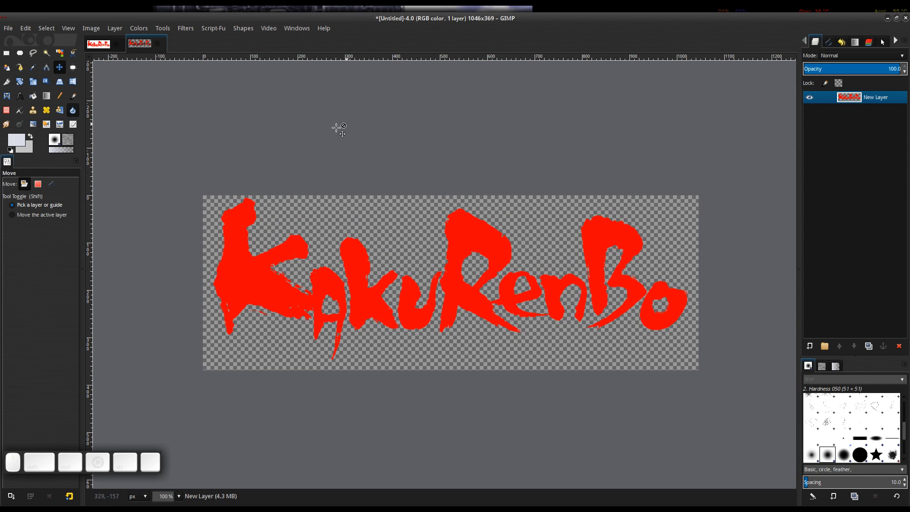
mouse_move(502, 226)
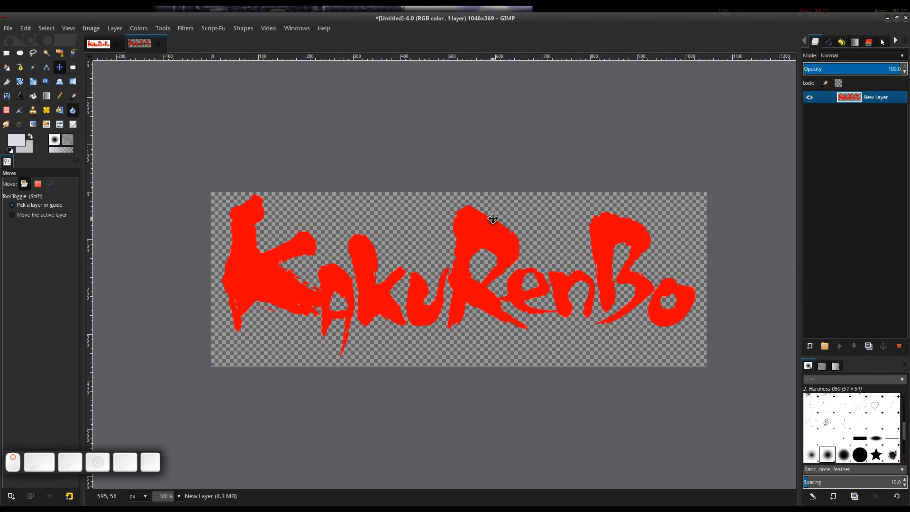
mouse_move(301, 302)
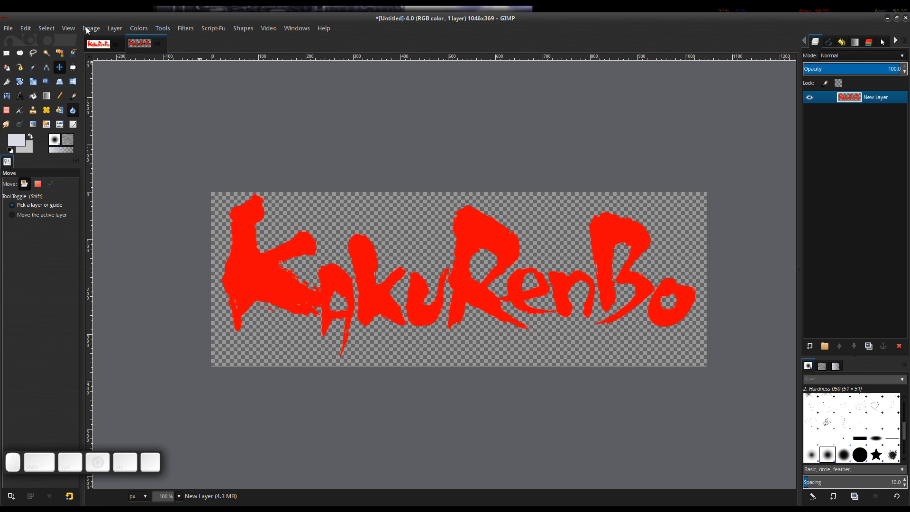
Autocrop the image, trimming it from 1046×369 to 1006×346 pixels
left_click(91, 28)
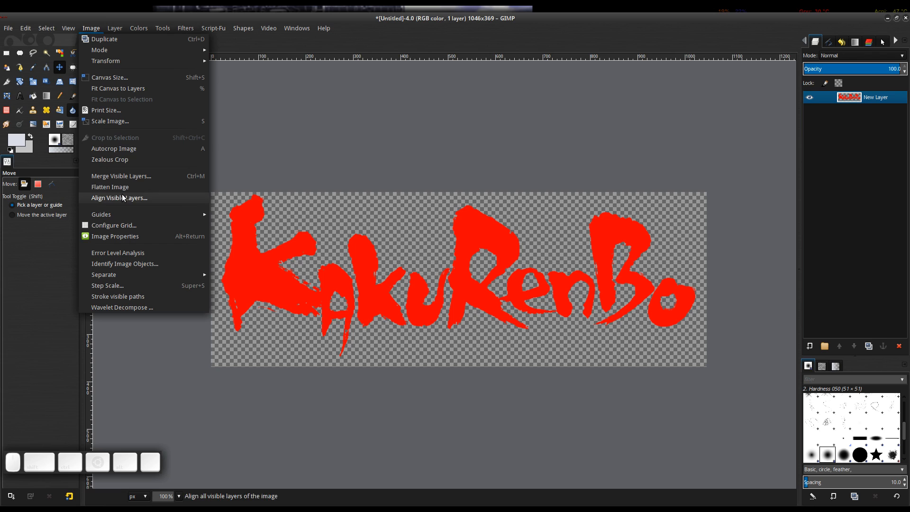
mouse_move(114, 149)
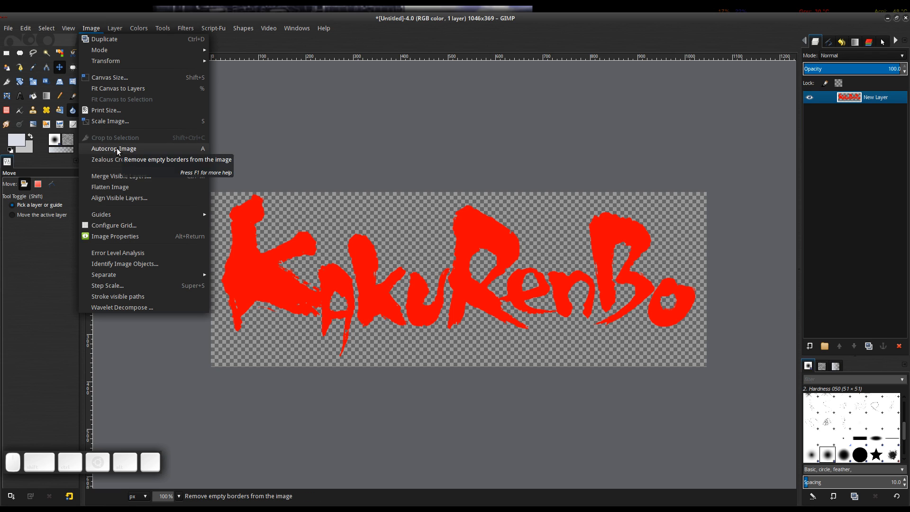
left_click(114, 148)
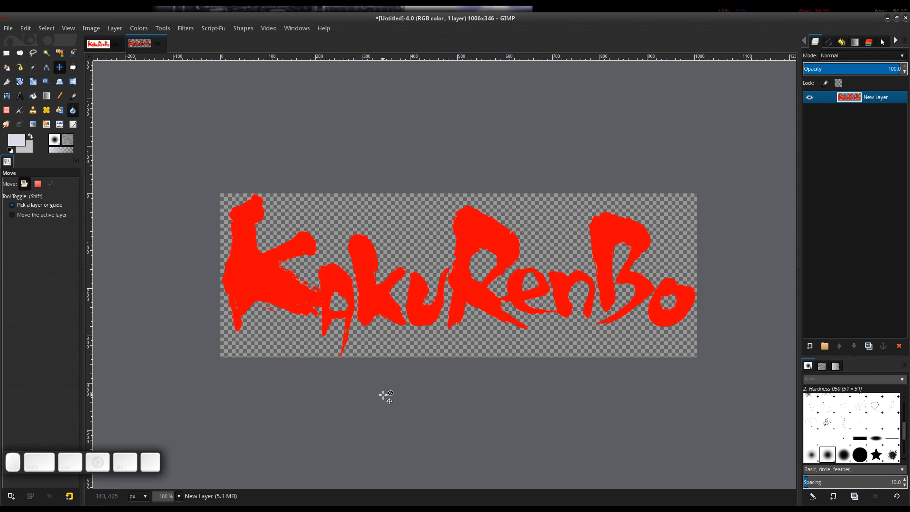
mouse_move(435, 209)
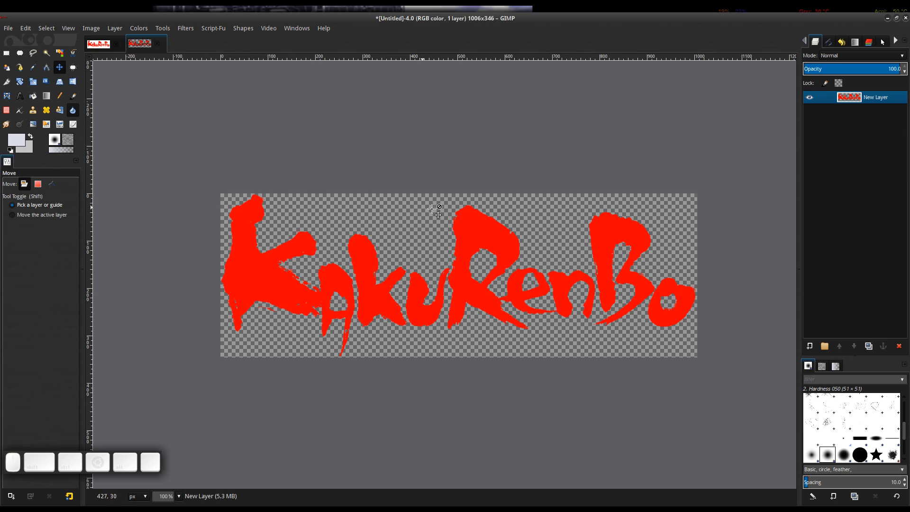
mouse_move(253, 197)
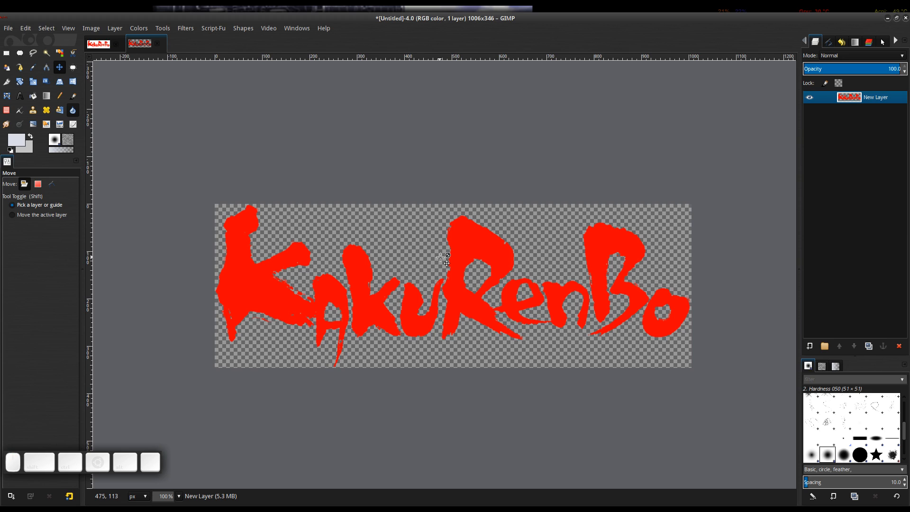
Scale the image proportionally with the chain linked, down to 780 × 268 pixels
left_click(91, 28)
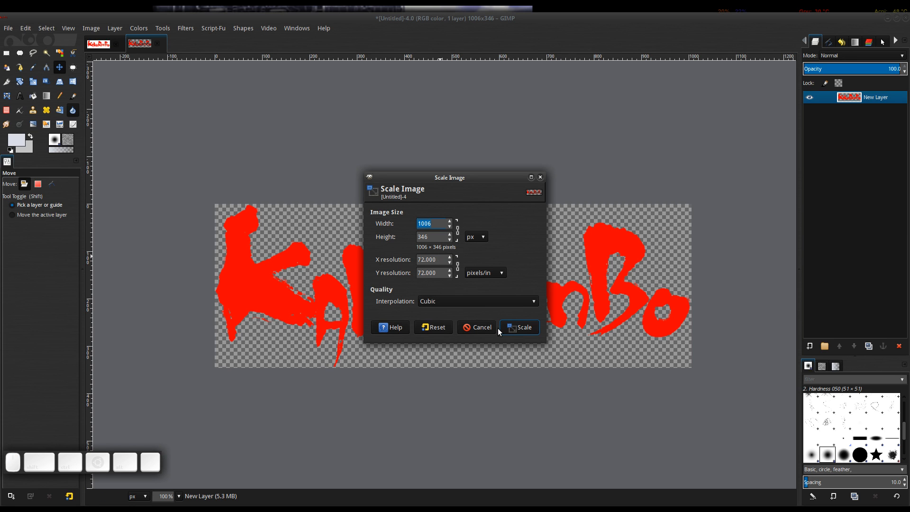
left_click(91, 28)
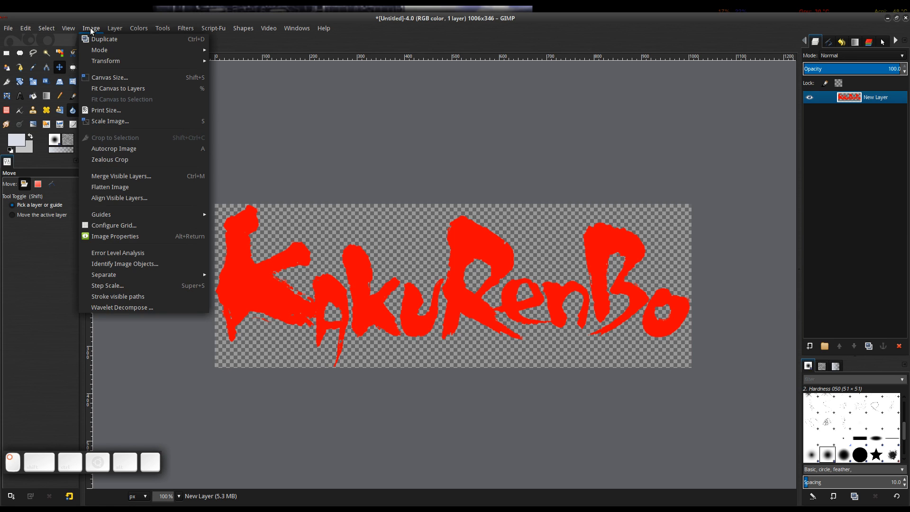
mouse_move(109, 121)
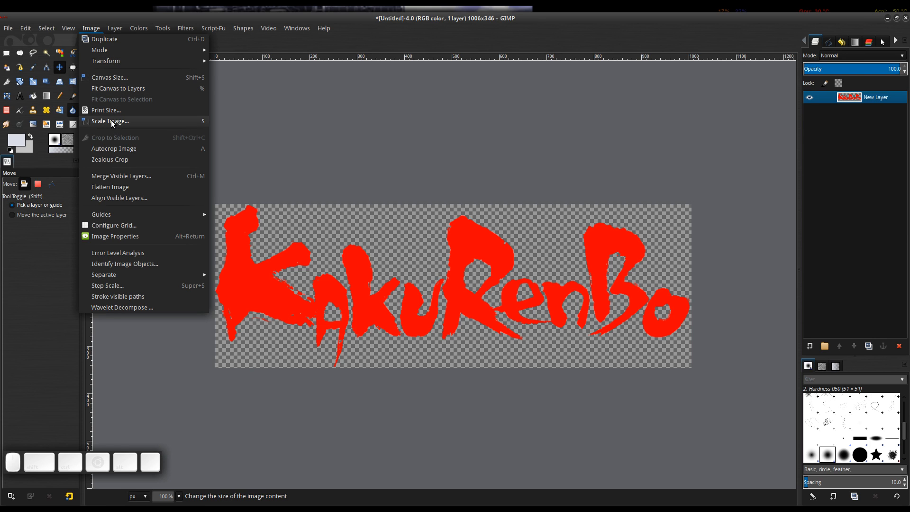
left_click(109, 121)
type("2")
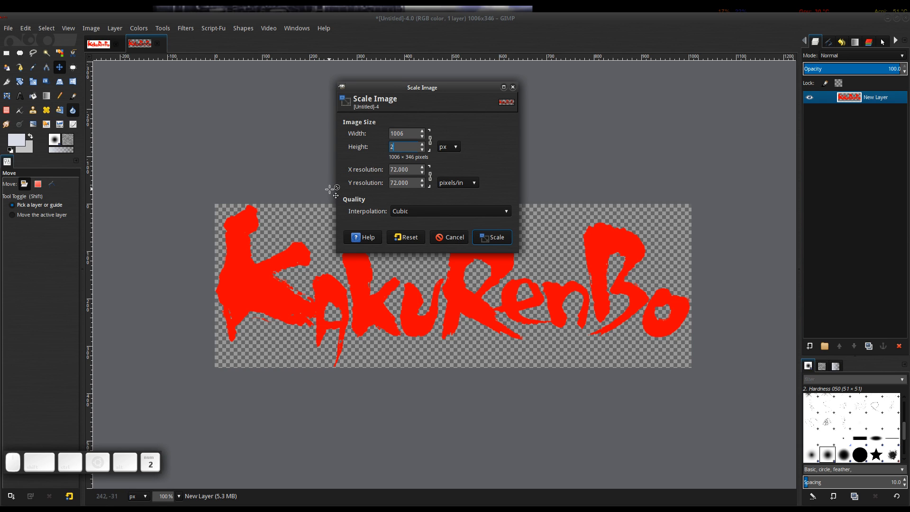
type("90")
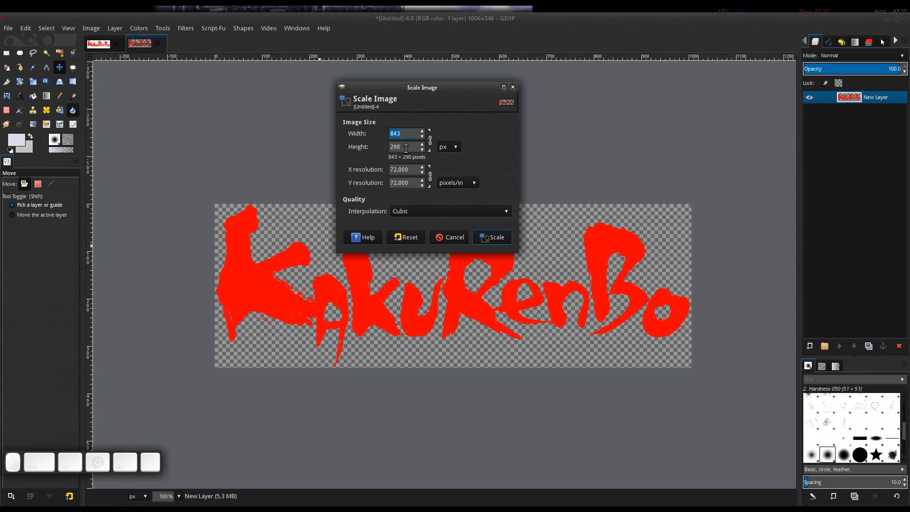
left_click(405, 237)
type("780")
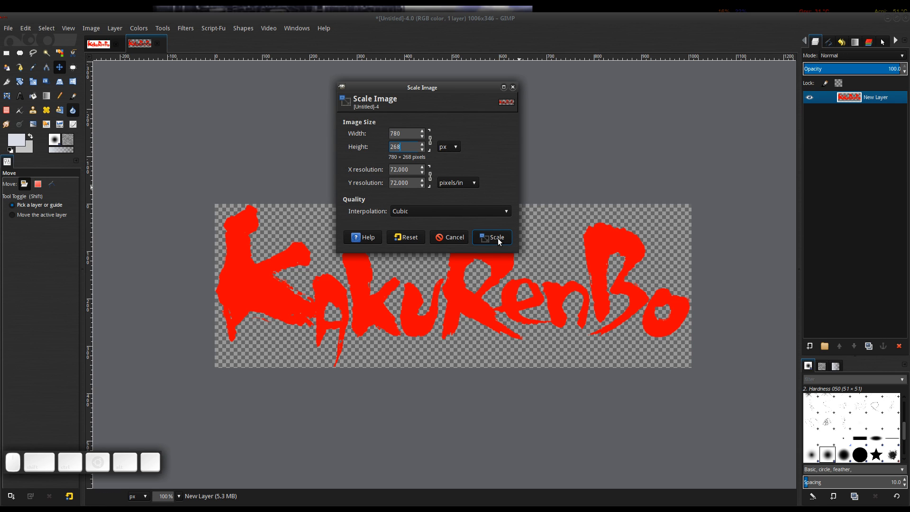
left_click(491, 237)
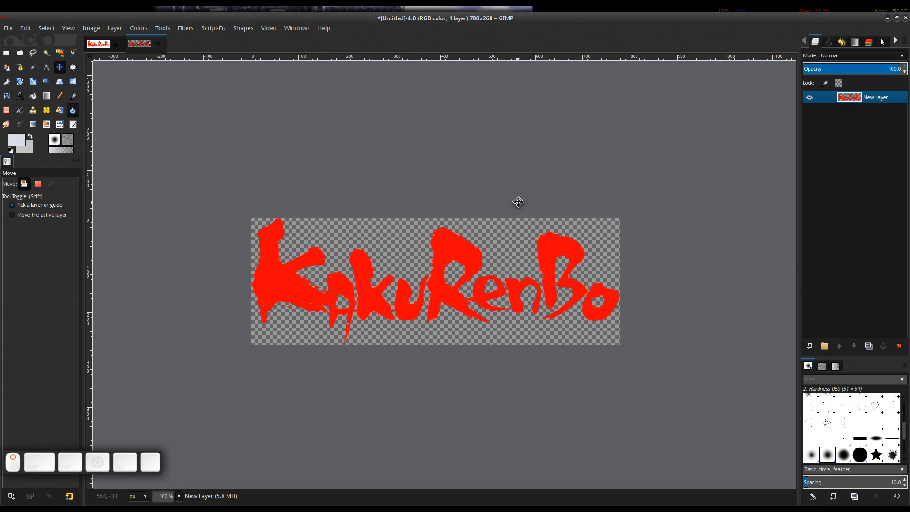
mouse_move(571, 243)
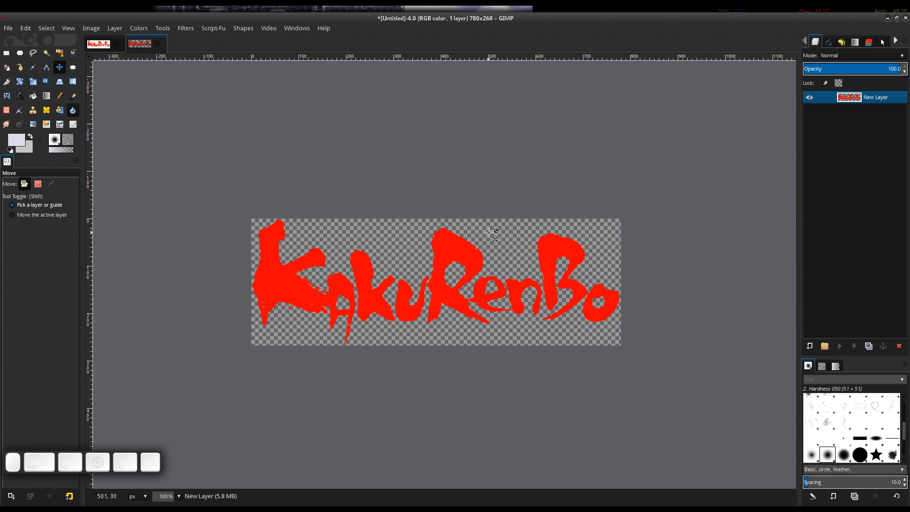
mouse_move(502, 261)
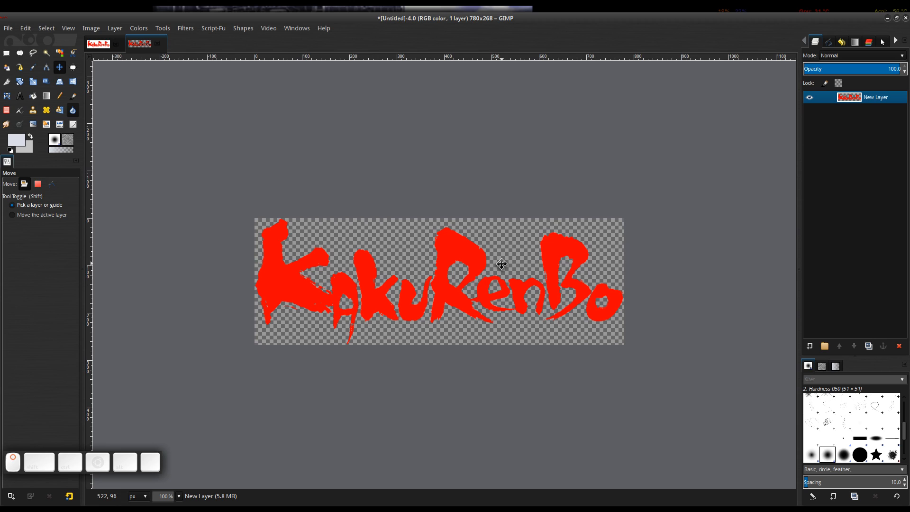
mouse_move(488, 27)
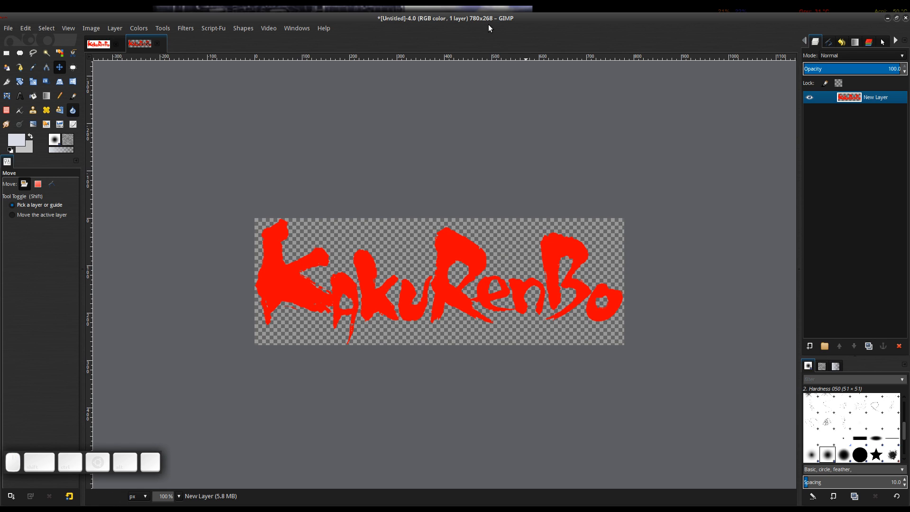
mouse_move(90, 28)
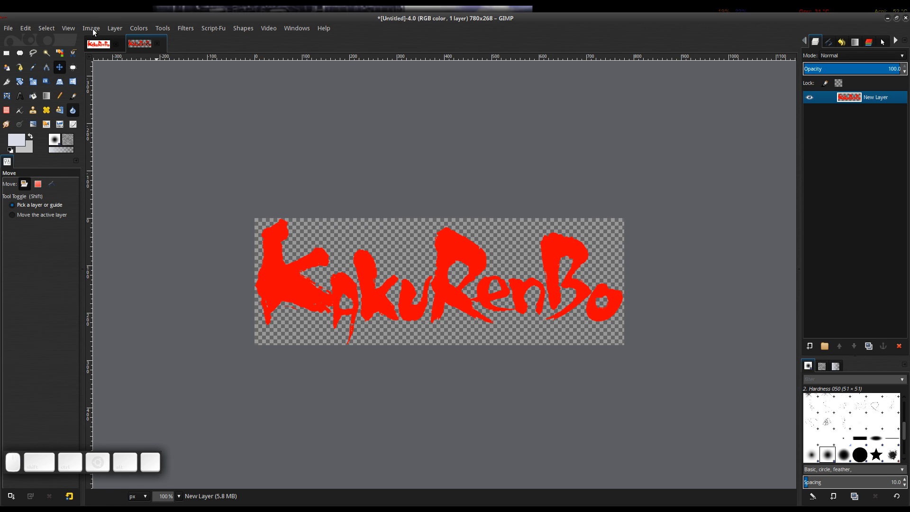
Open the Image menu over the 780 × 268 logo
left_click(90, 28)
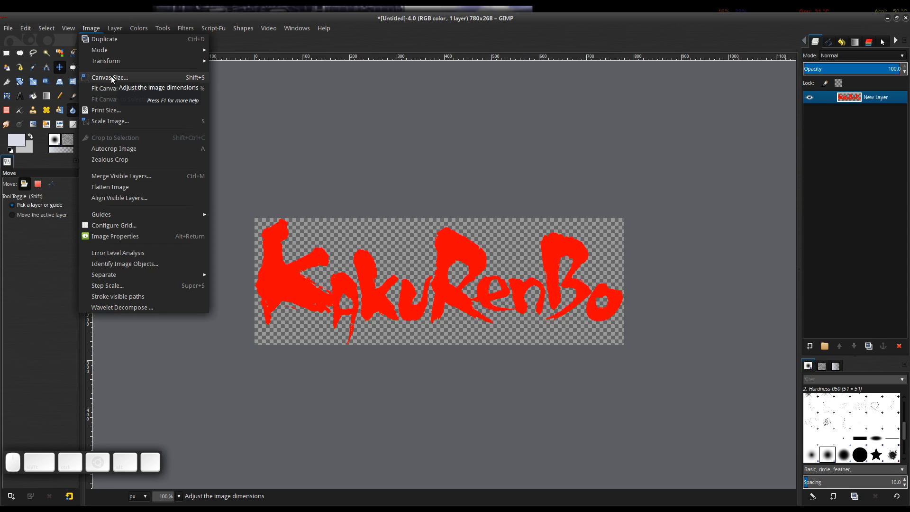
Resize the canvas to 800 × 310 pixels with the logo centred
left_click(109, 77)
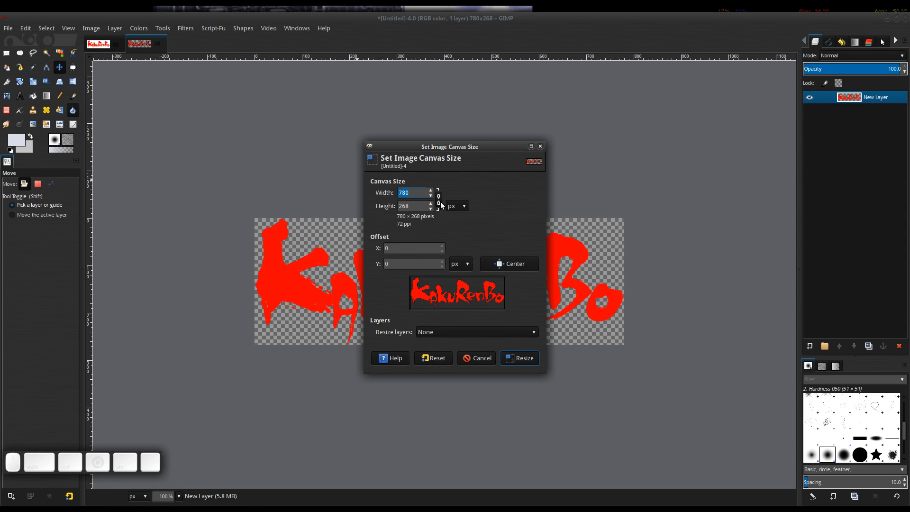
mouse_move(584, 276)
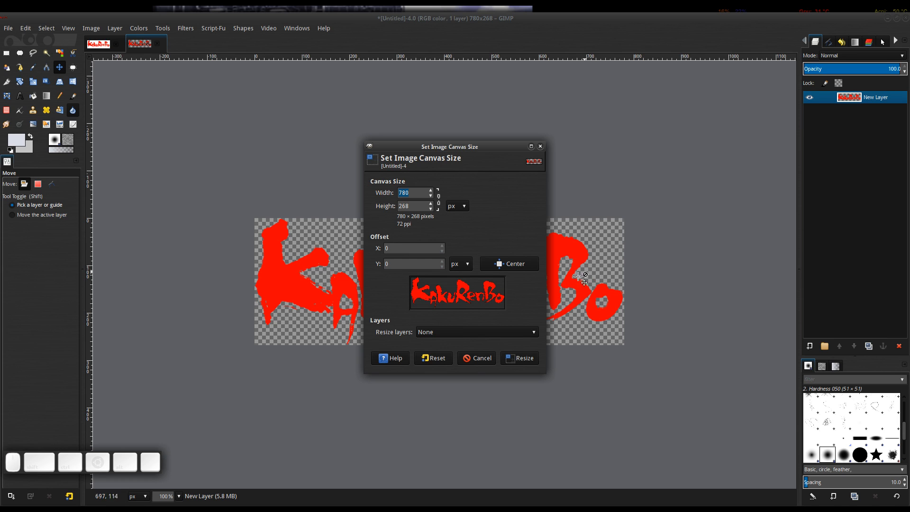
mouse_move(623, 256)
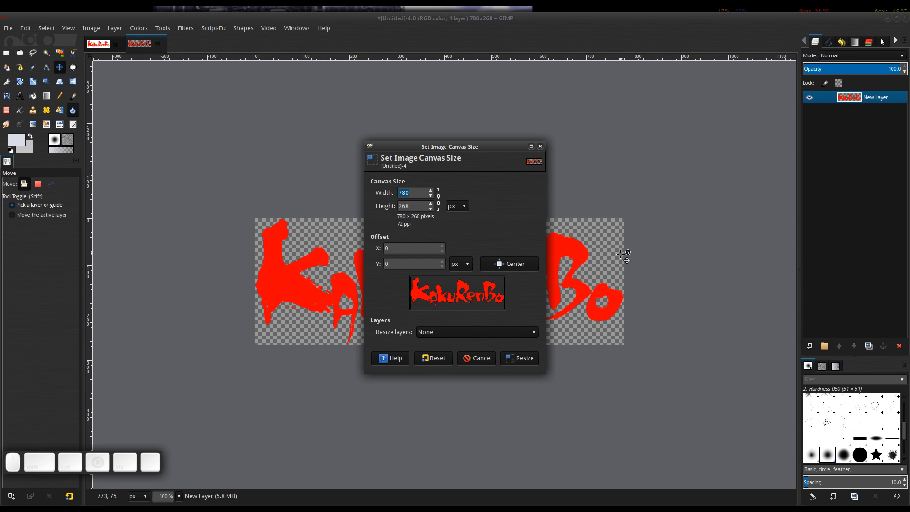
mouse_move(461, 150)
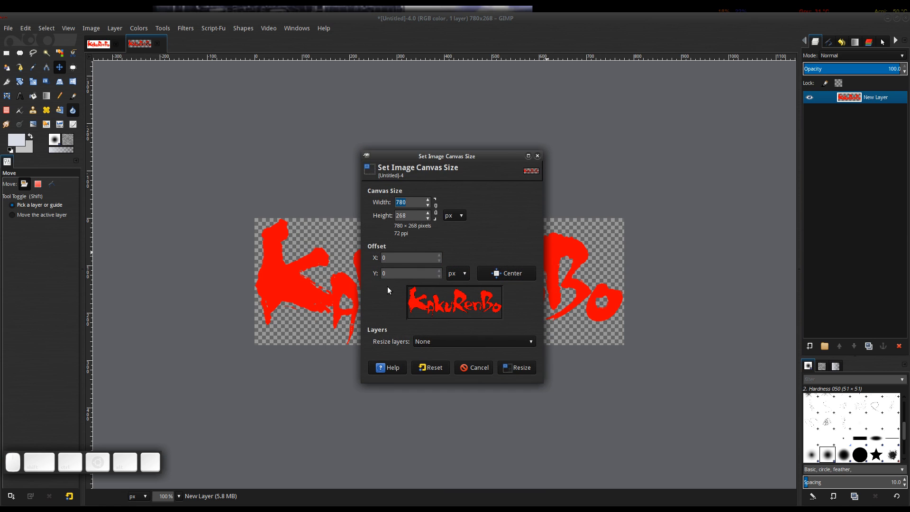
mouse_move(425, 214)
type("310")
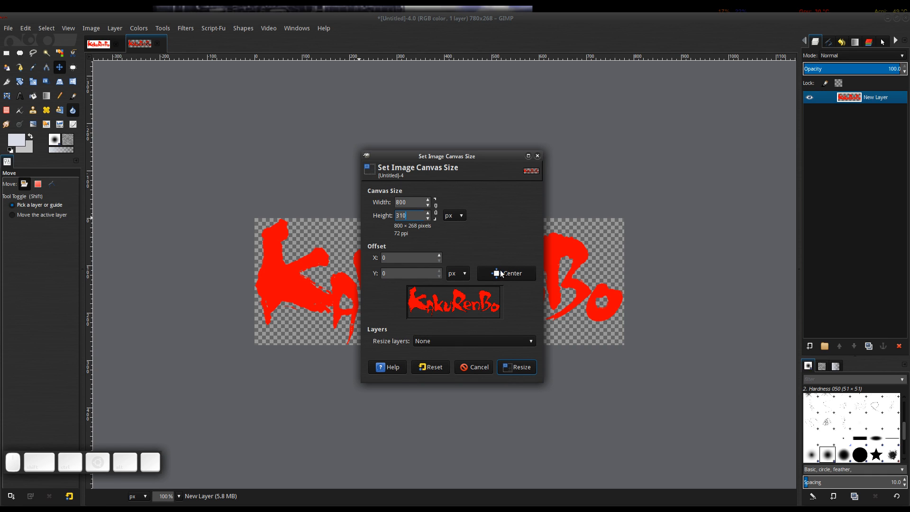
left_click(506, 274)
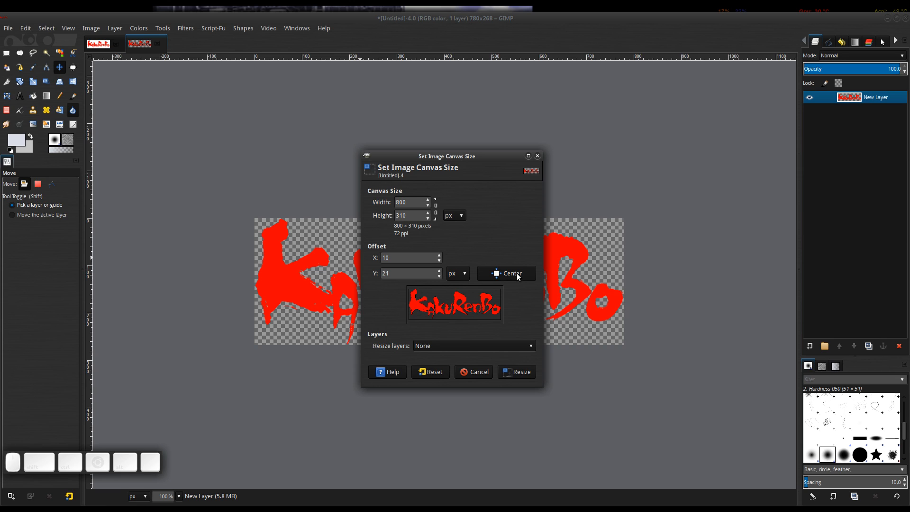
mouse_move(415, 245)
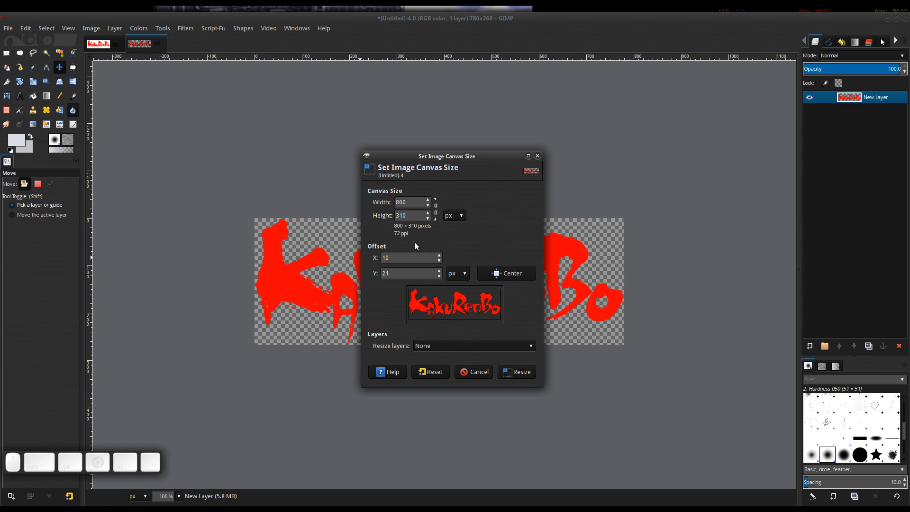
mouse_move(519, 372)
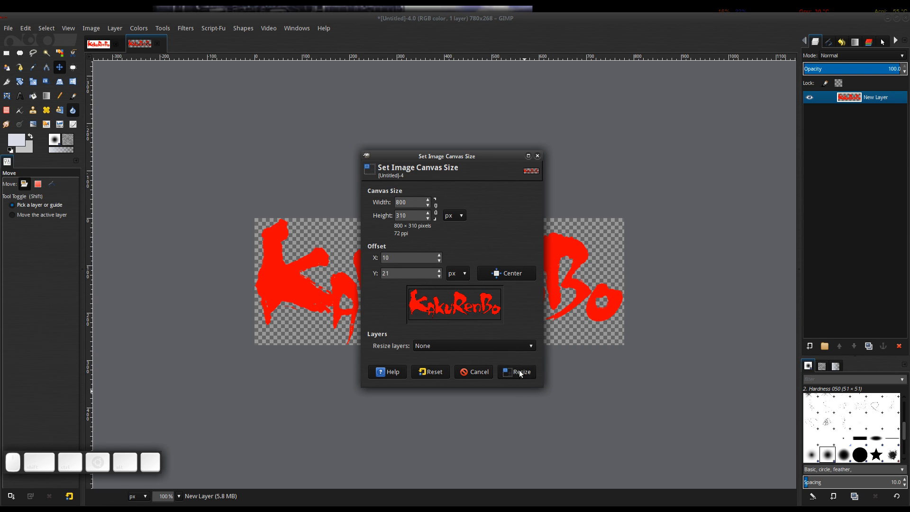
left_click(516, 371)
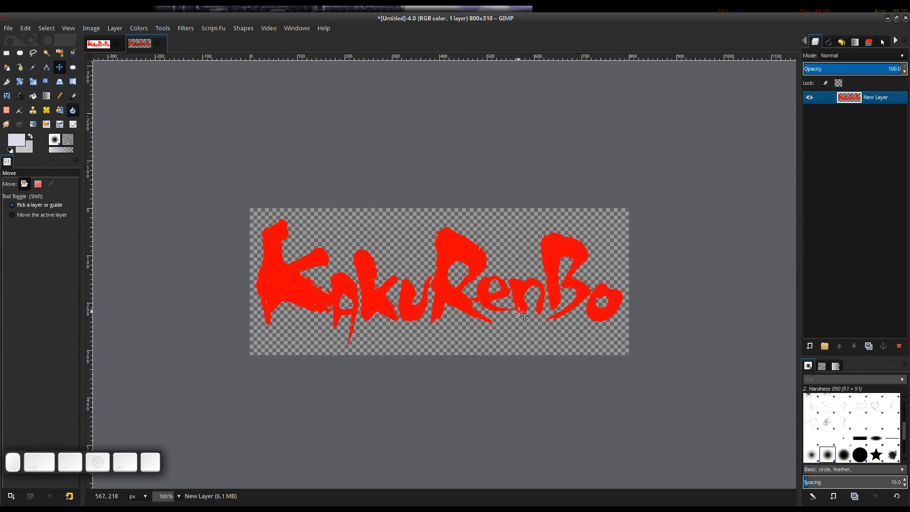
mouse_move(544, 326)
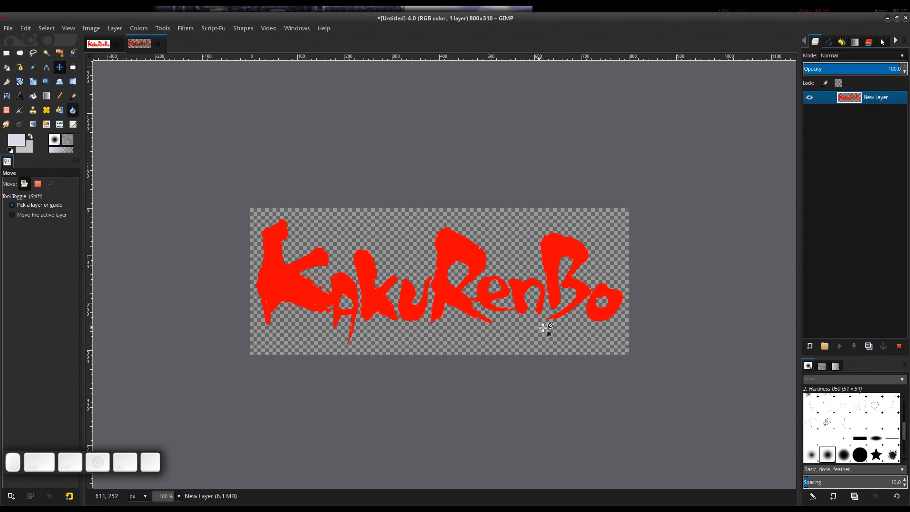
mouse_move(561, 285)
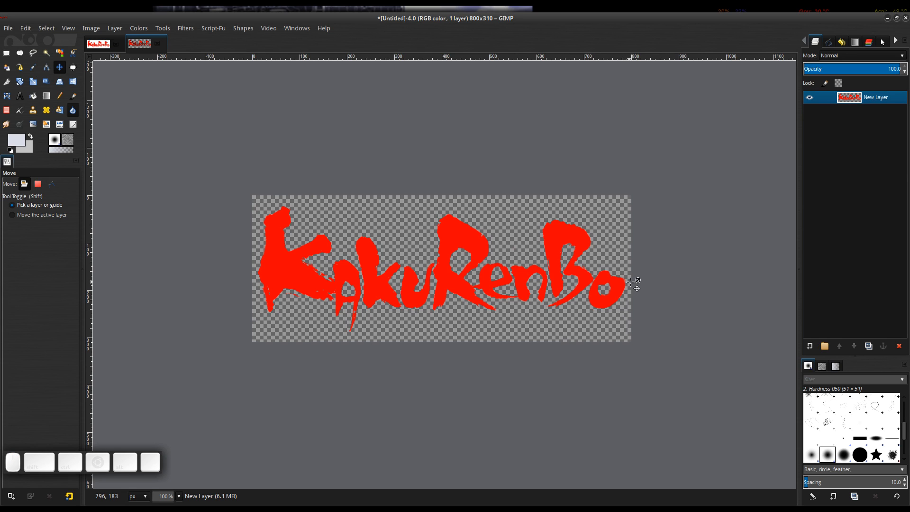
mouse_move(725, 181)
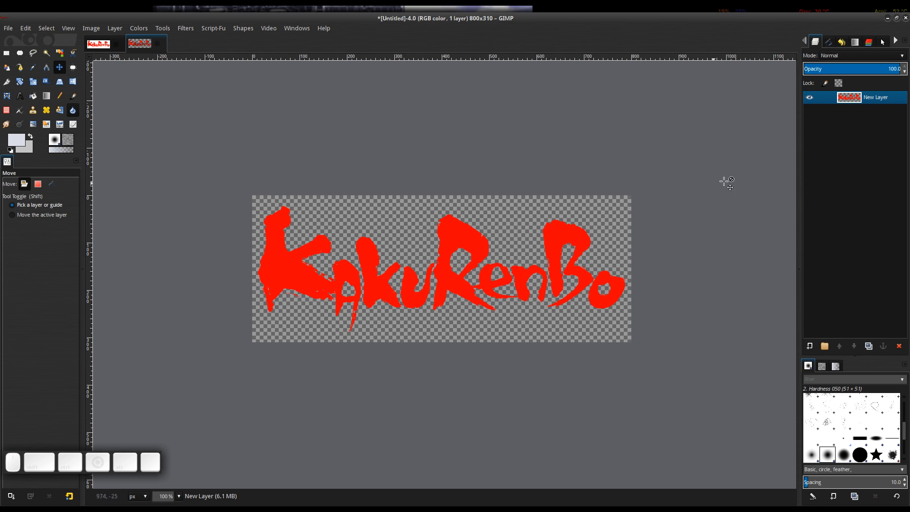
mouse_move(872, 185)
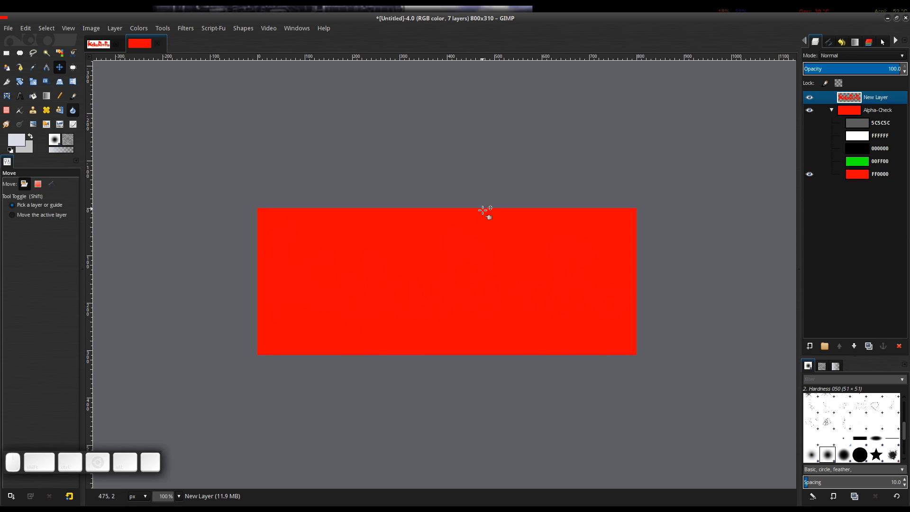
mouse_move(300, 248)
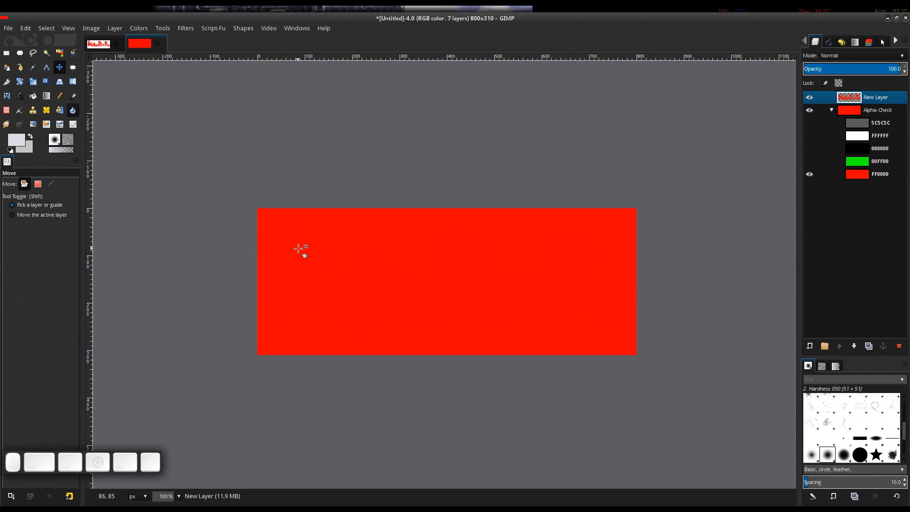
mouse_move(591, 318)
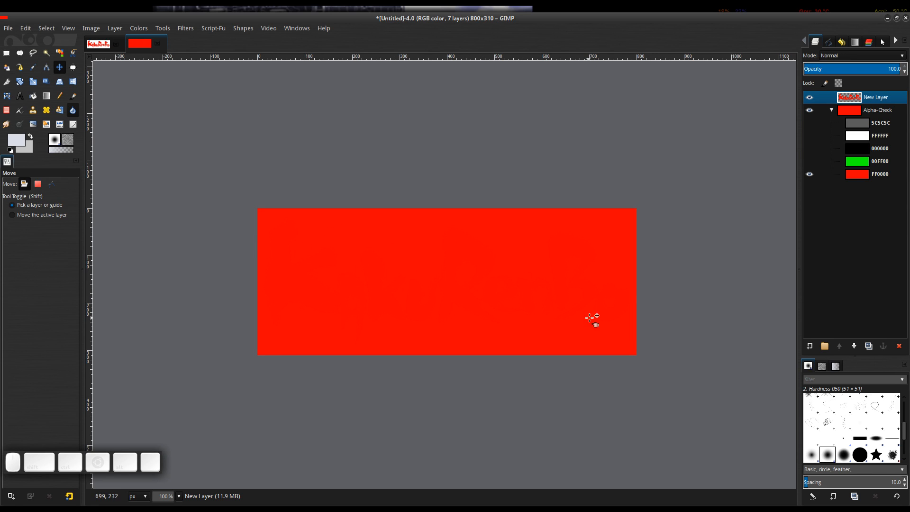
mouse_move(724, 166)
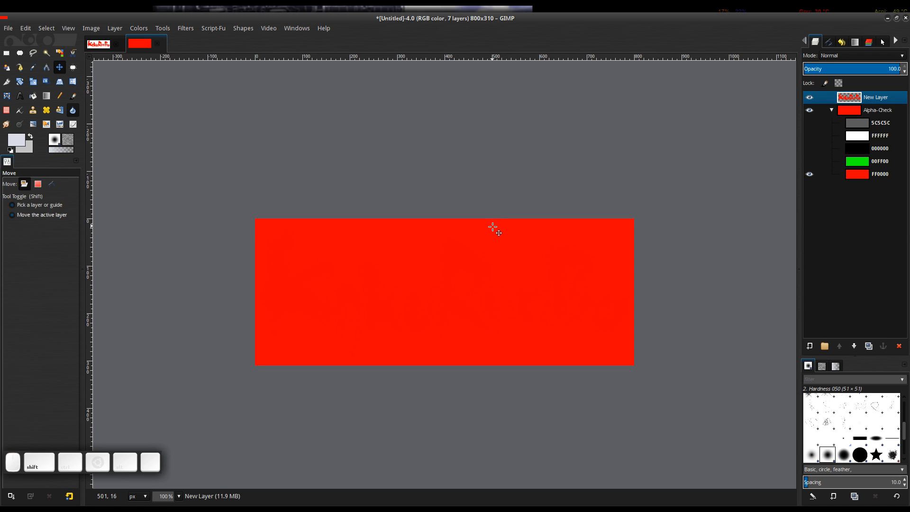
Toggle a check-background layer's visibility in the Layers panel
left_click(11, 215)
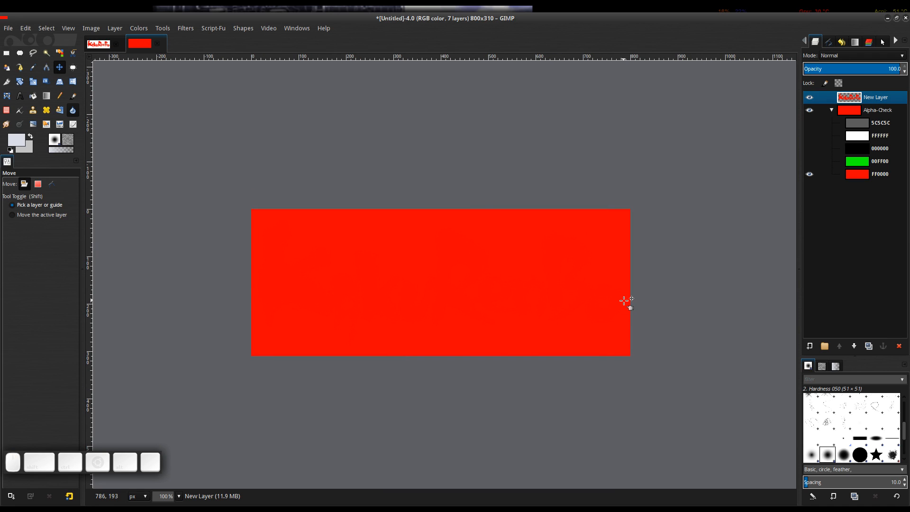
mouse_move(508, 241)
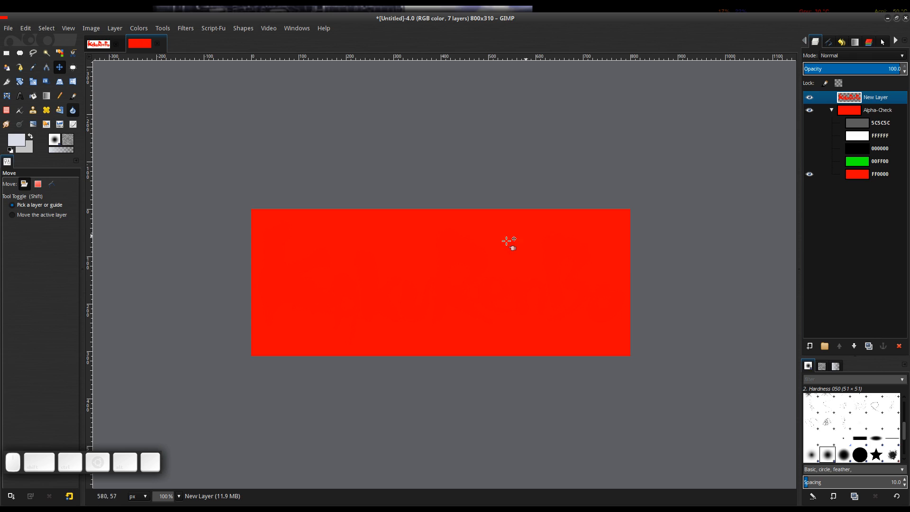
mouse_move(349, 290)
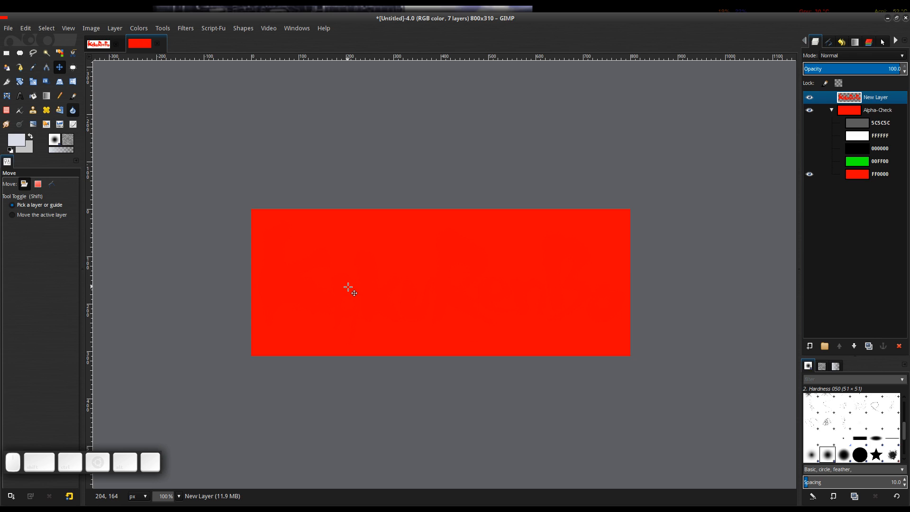
mouse_move(273, 236)
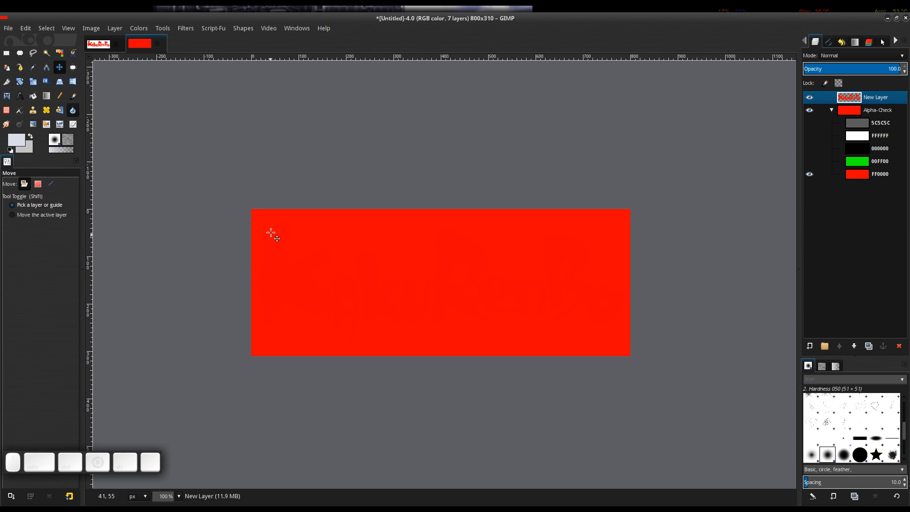
mouse_move(820, 129)
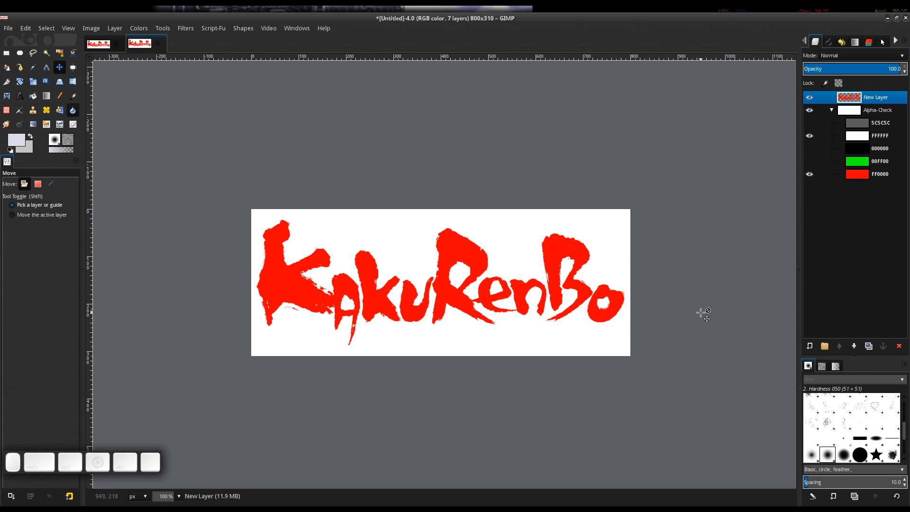
mouse_move(612, 308)
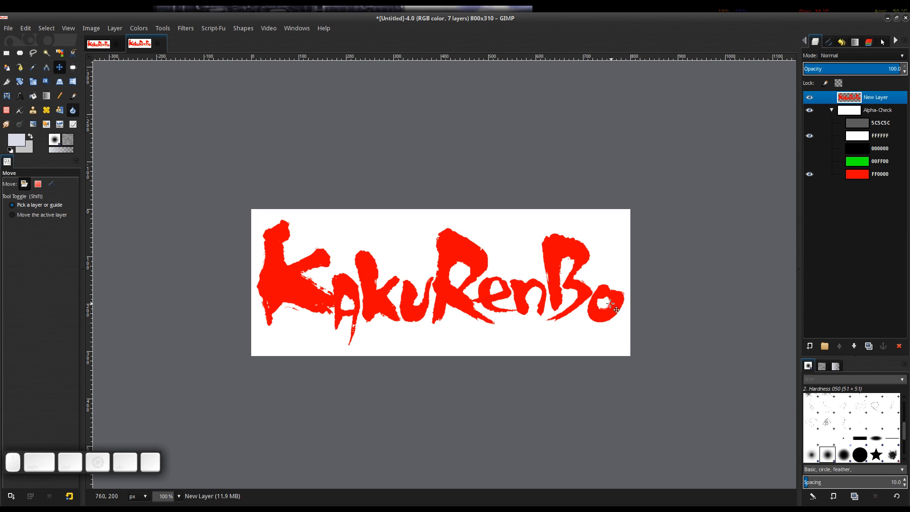
mouse_move(846, 170)
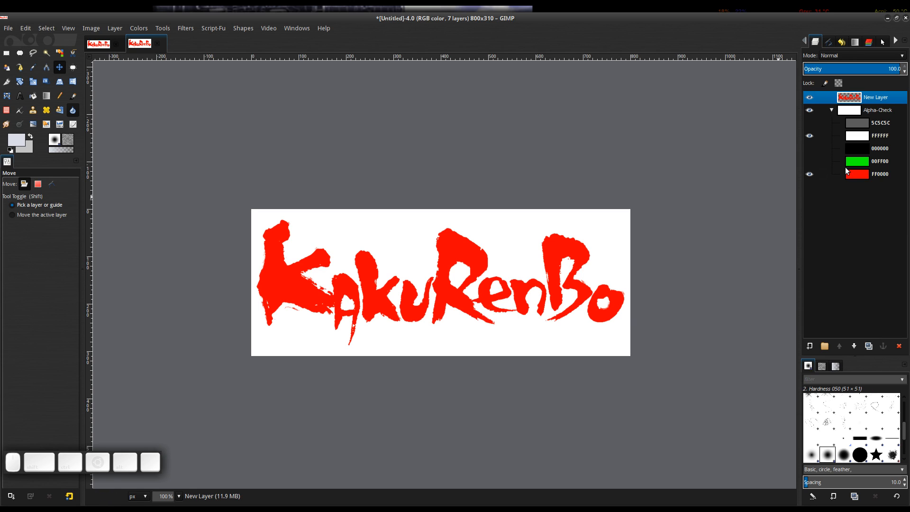
mouse_move(534, 210)
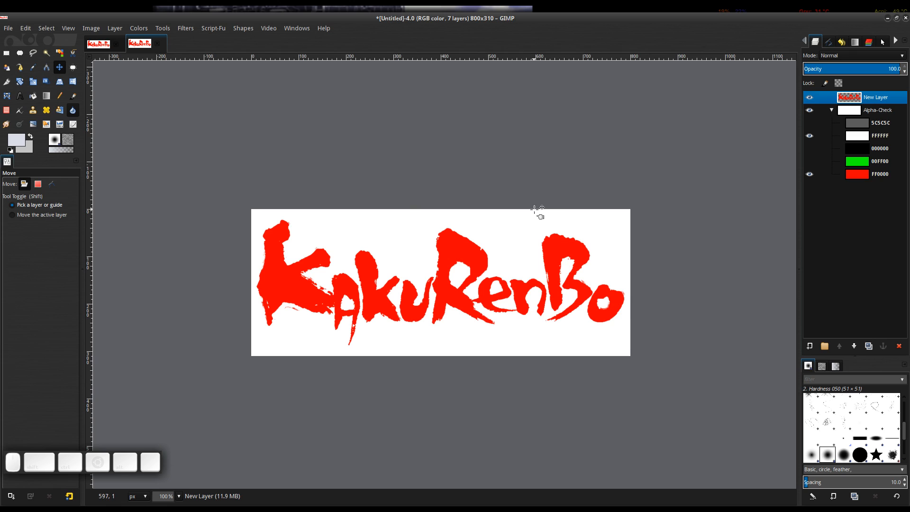
mouse_move(270, 155)
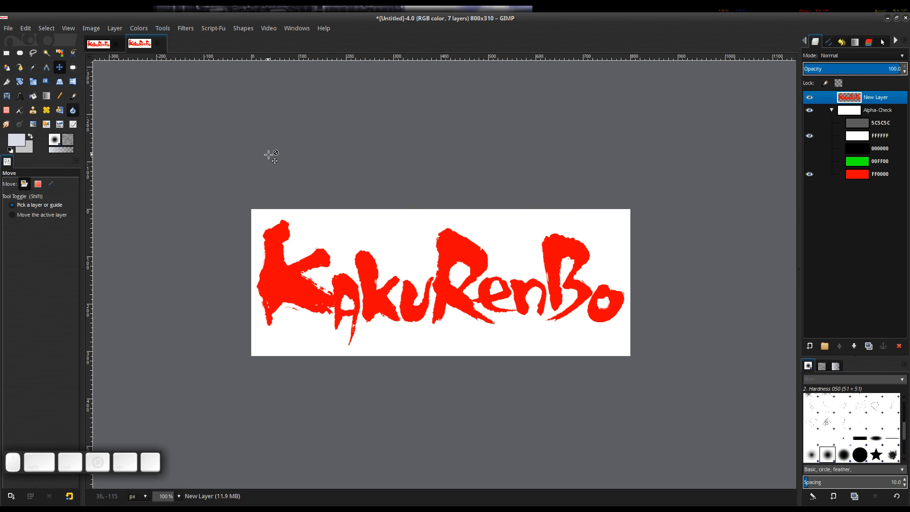
mouse_move(149, 33)
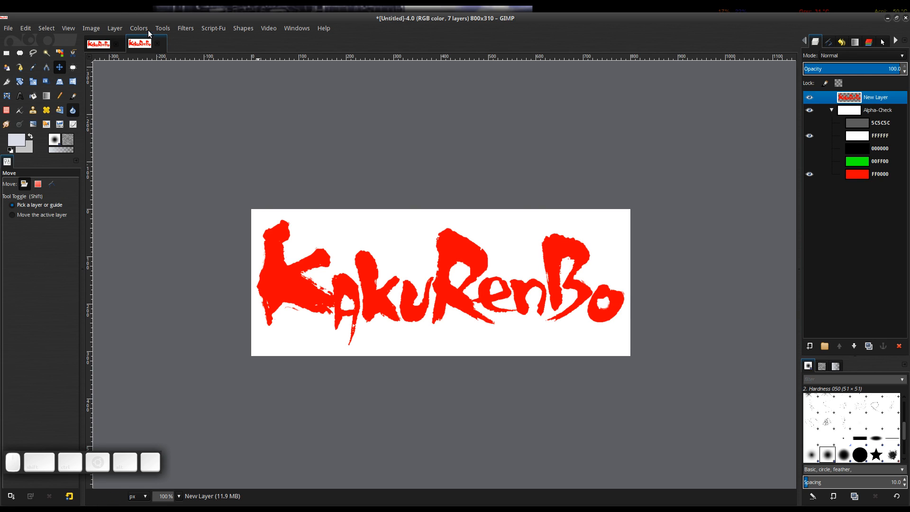
Add a Drop Shadow with offsets 0, blur radius 1 and opacity 60
left_click(185, 28)
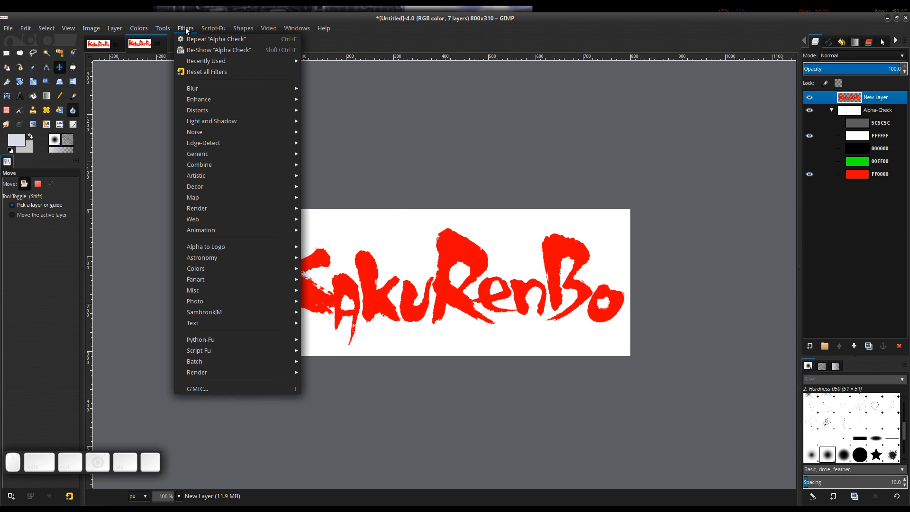
mouse_move(192, 87)
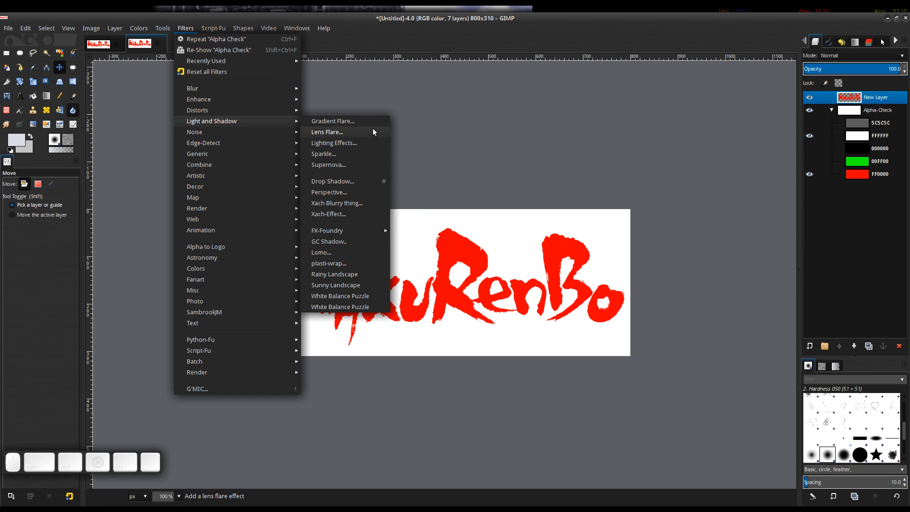
mouse_move(333, 180)
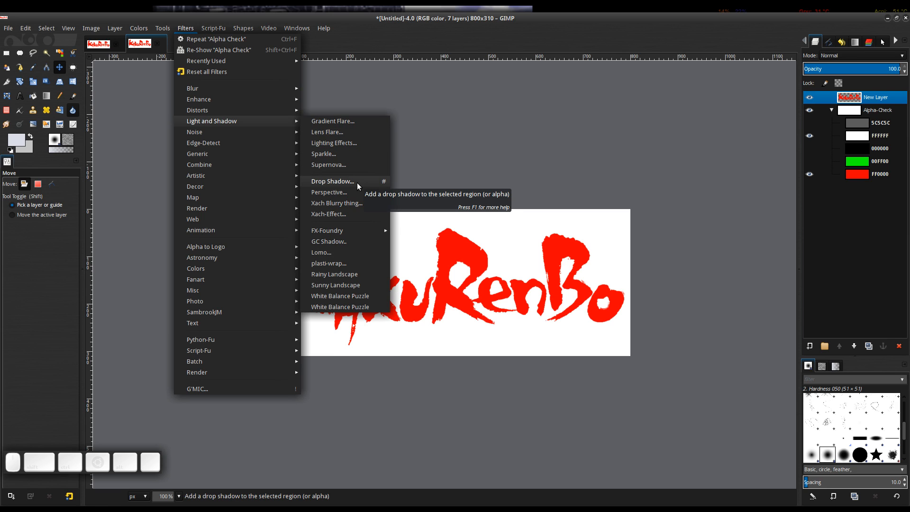
left_click(332, 180)
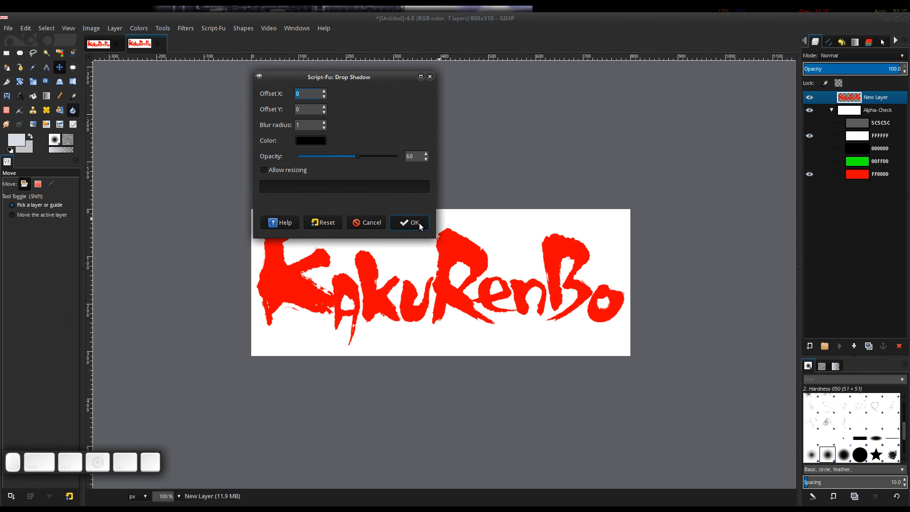
left_click(408, 223)
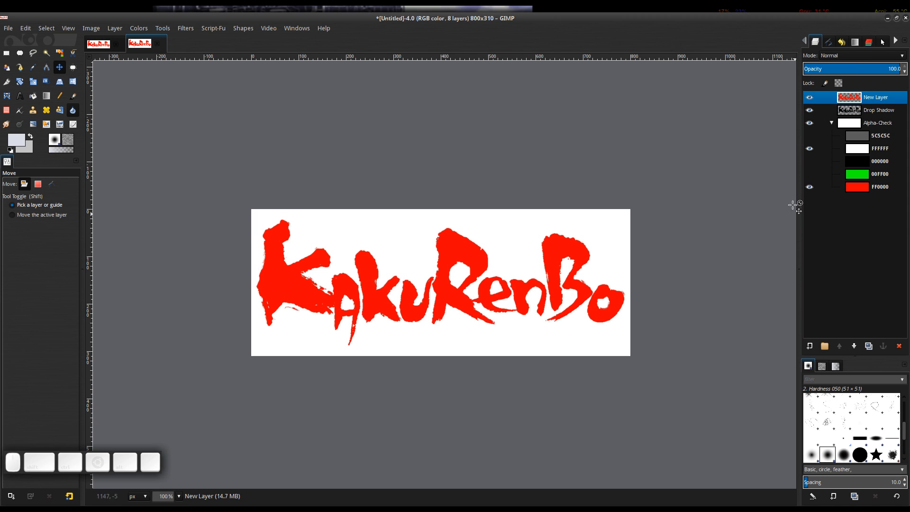
Add a second drop shadow with offset 4/4, blur 15, allowing the canvas to resize
left_click(875, 97)
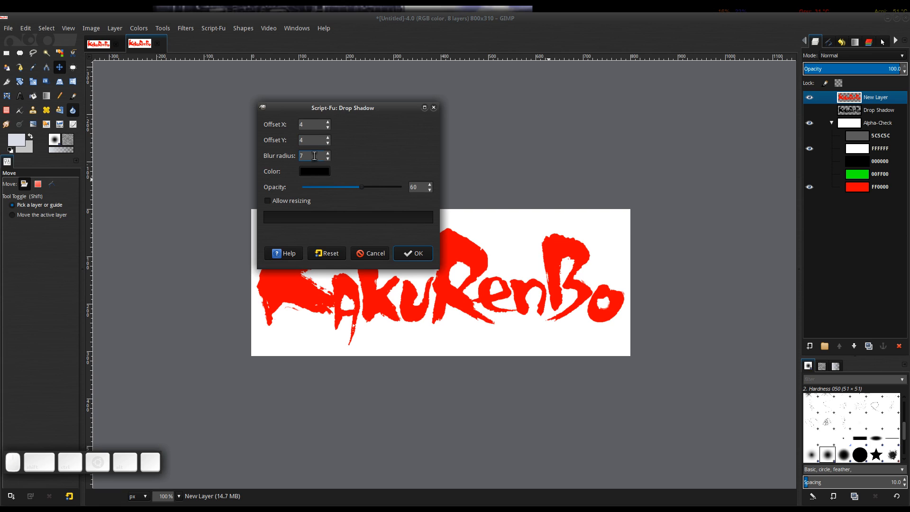
left_click(328, 153)
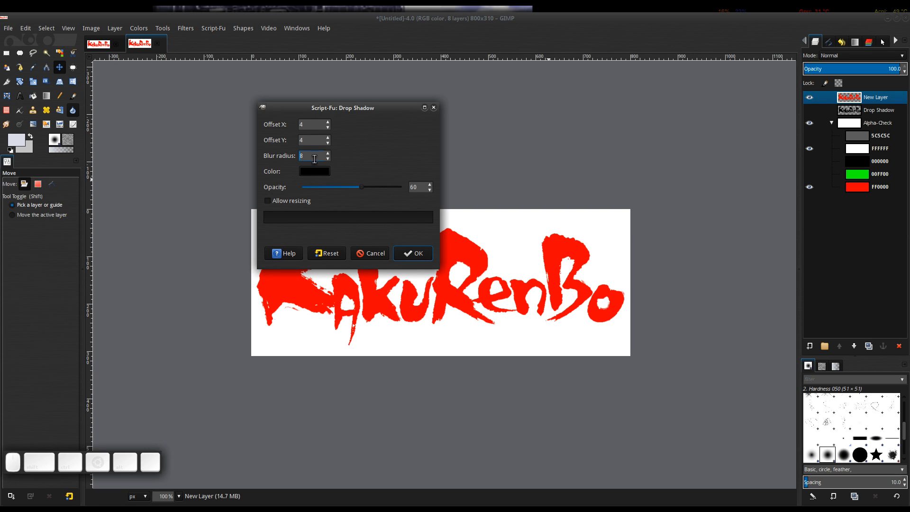
mouse_move(626, 313)
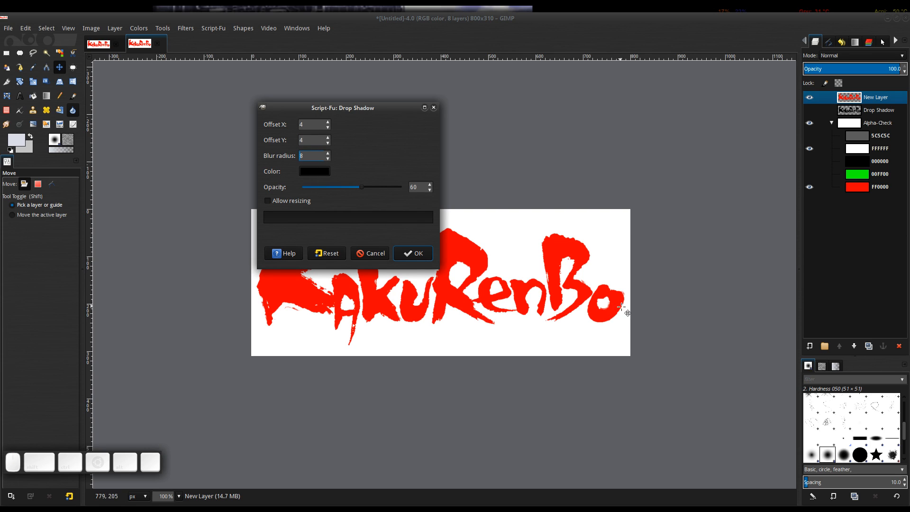
mouse_move(650, 274)
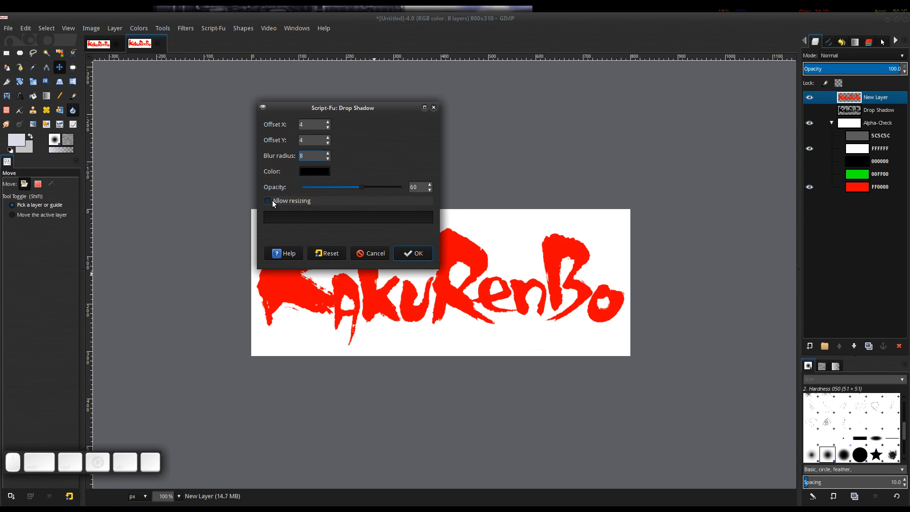
left_click(267, 200)
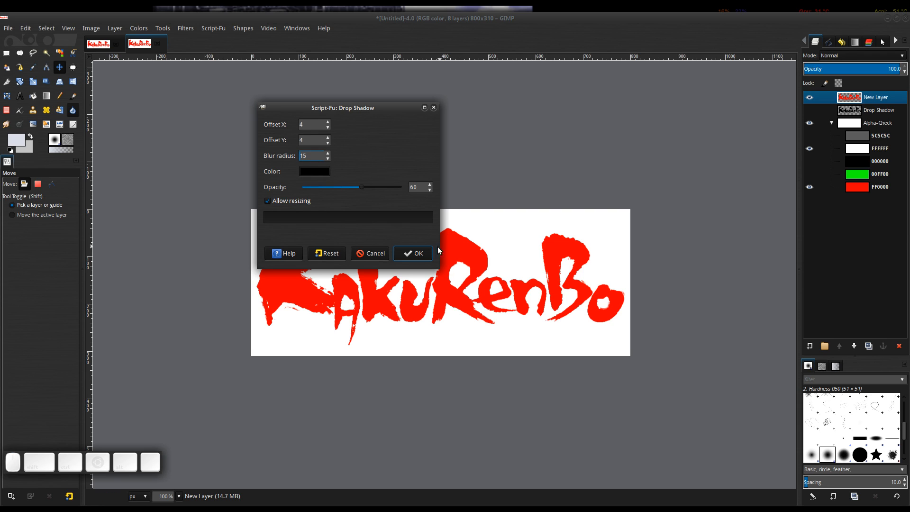
left_click(413, 253)
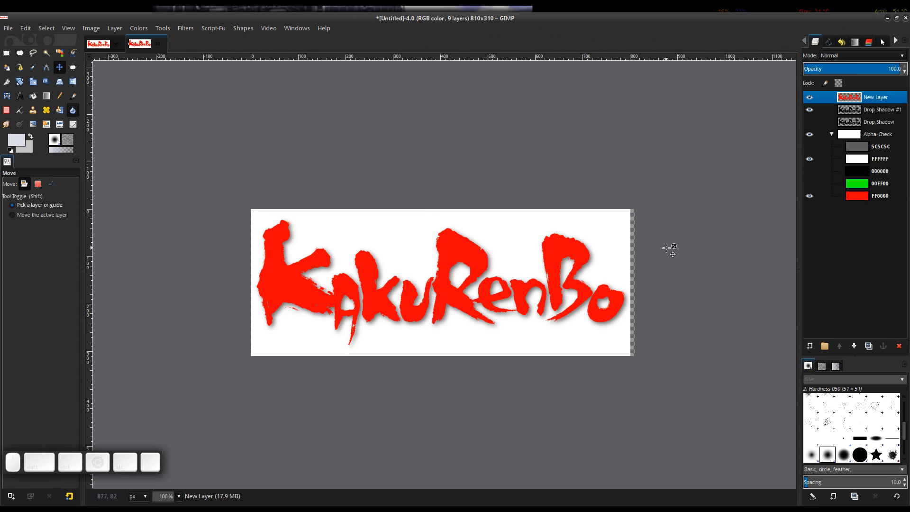
mouse_move(632, 299)
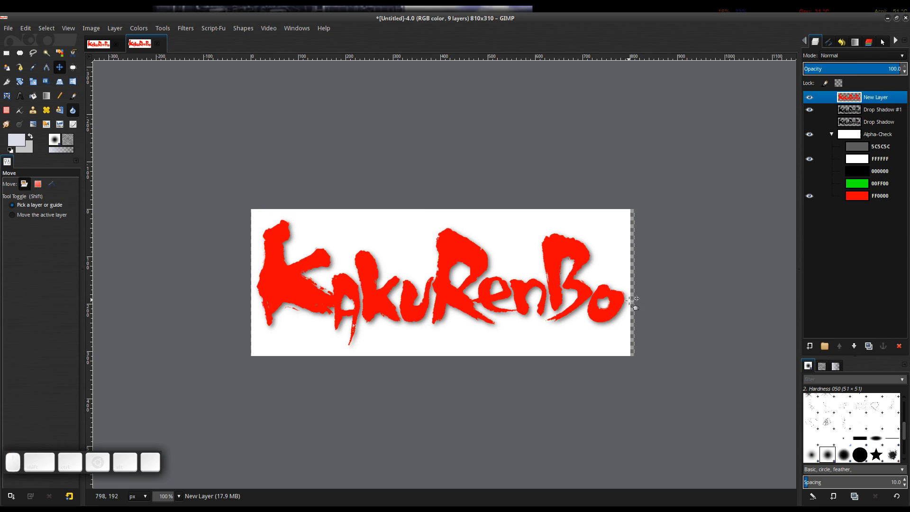
mouse_move(633, 331)
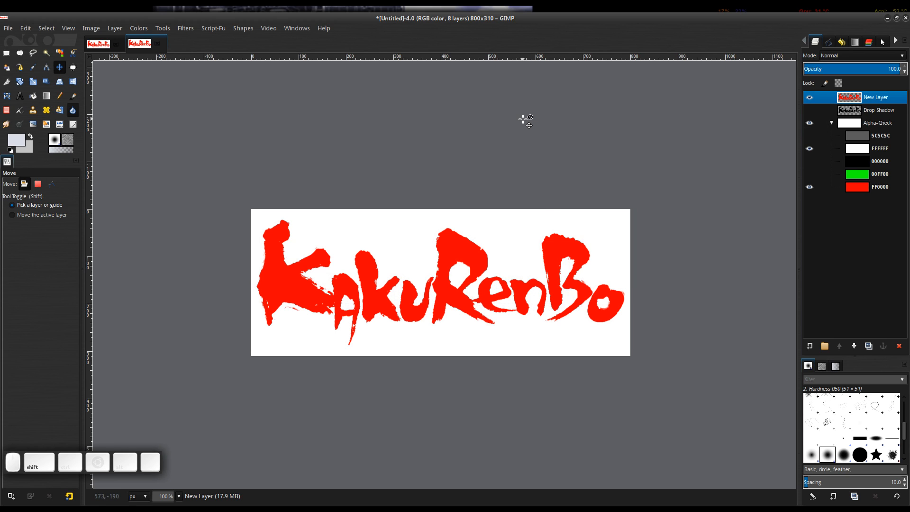
mouse_move(473, 313)
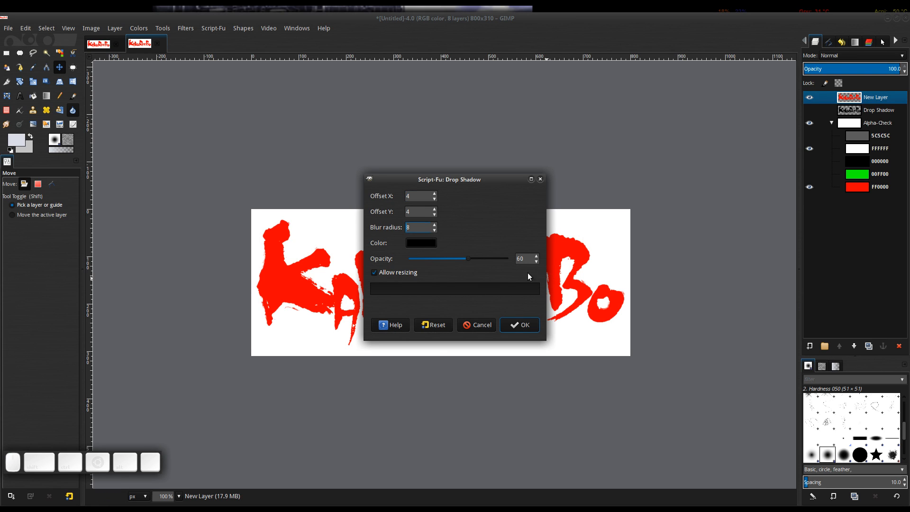
Apply the soft drop shadow, then undo it back to 800×310 and eight layers
left_click(518, 324)
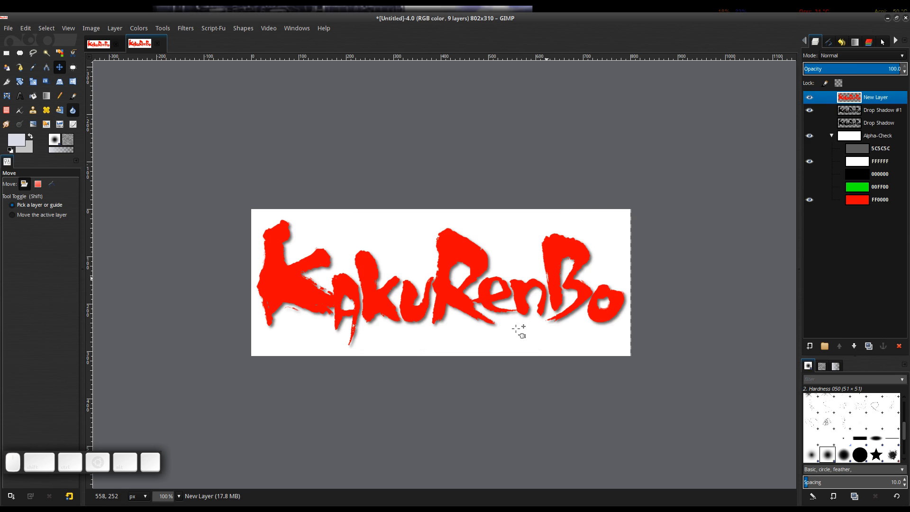
mouse_move(667, 344)
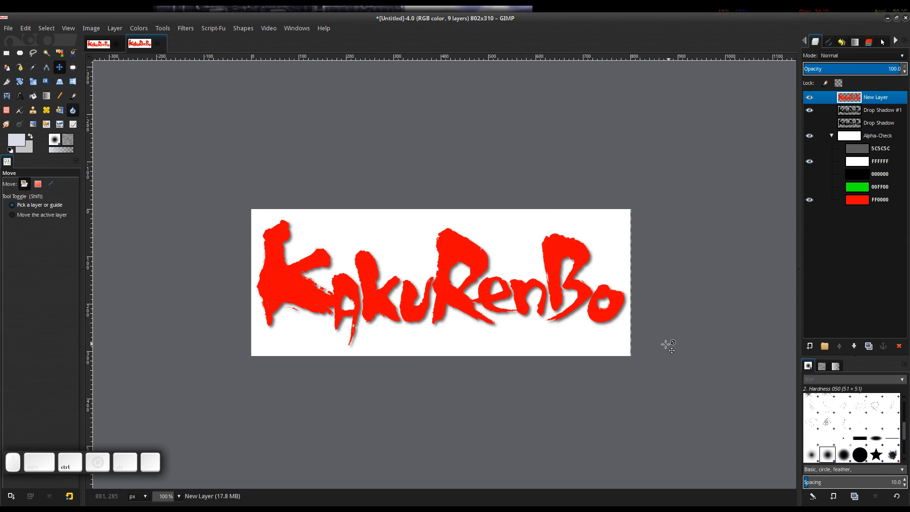
left_click(897, 345)
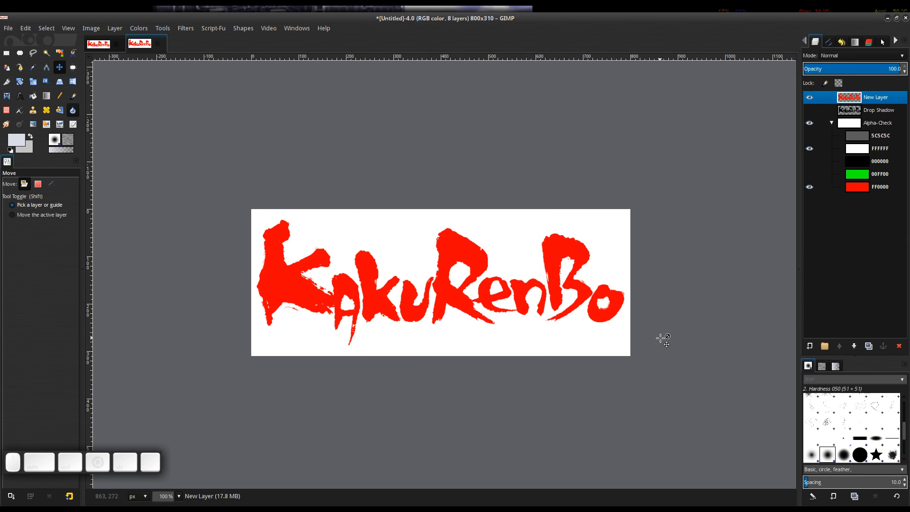
mouse_move(624, 331)
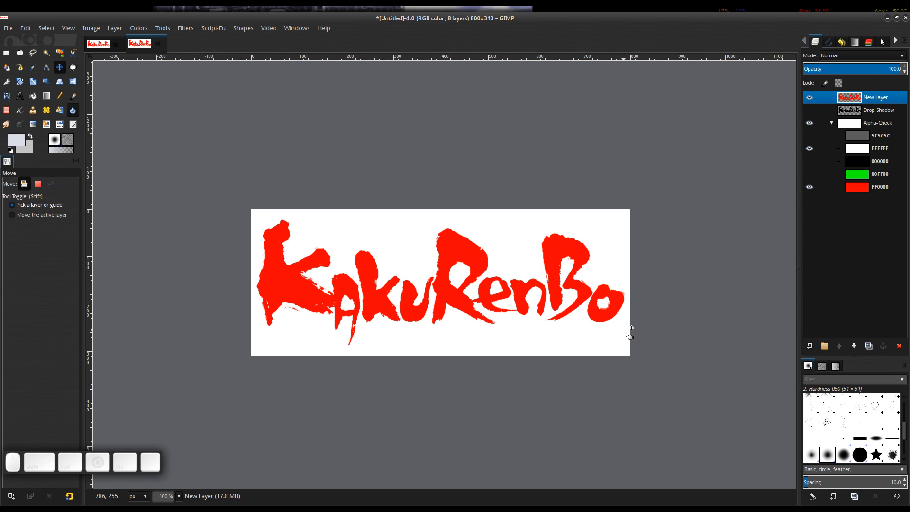
mouse_move(629, 323)
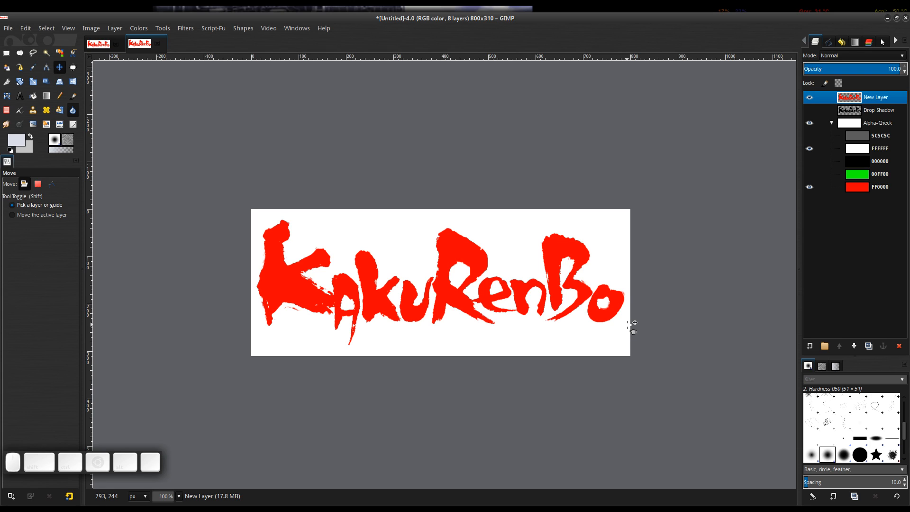
mouse_move(648, 260)
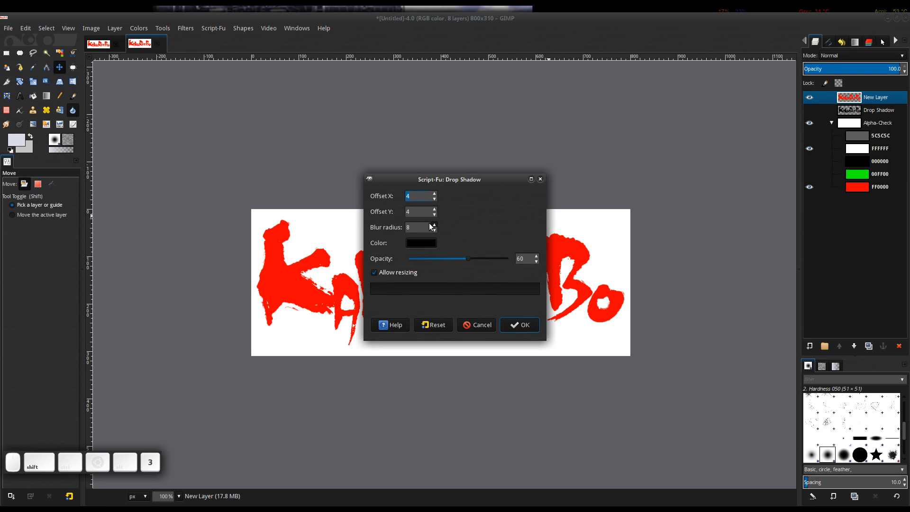
Apply a Drop Shadow #1 layer with offset 4/4, blur 8, opacity 60
left_click(518, 324)
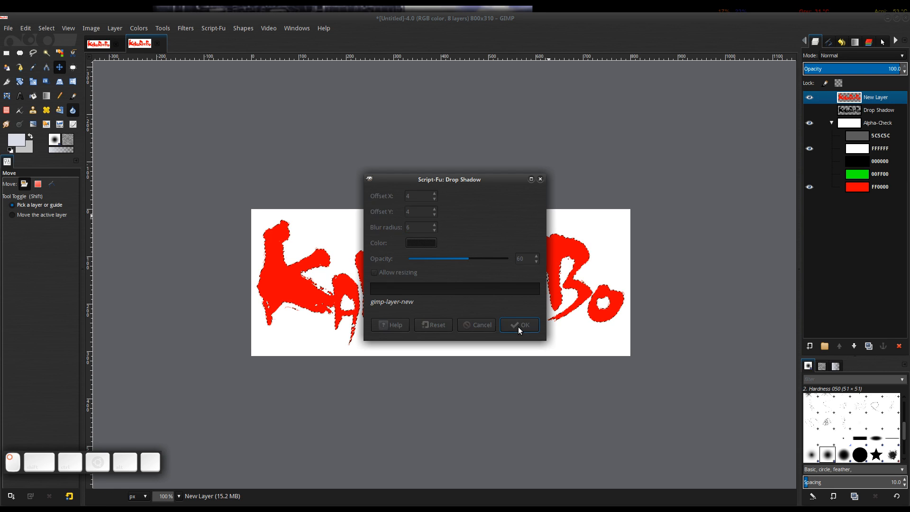
left_click(518, 324)
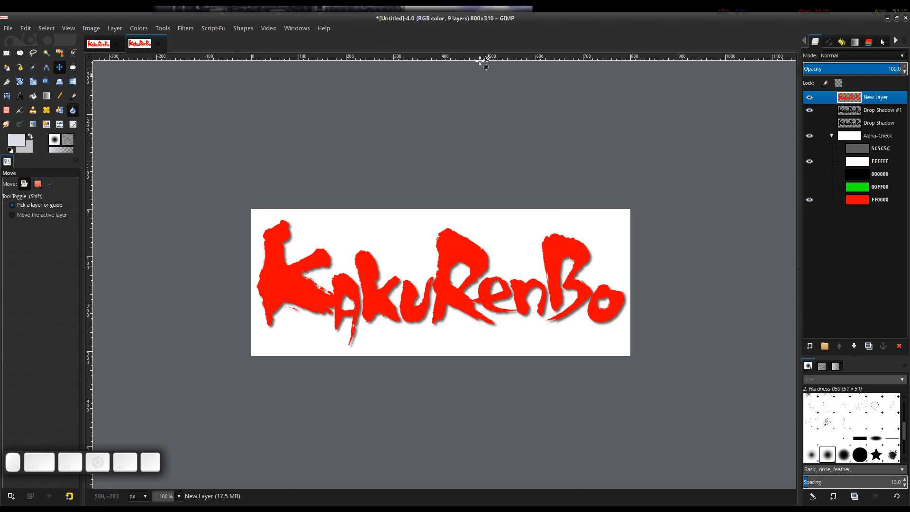
mouse_move(679, 360)
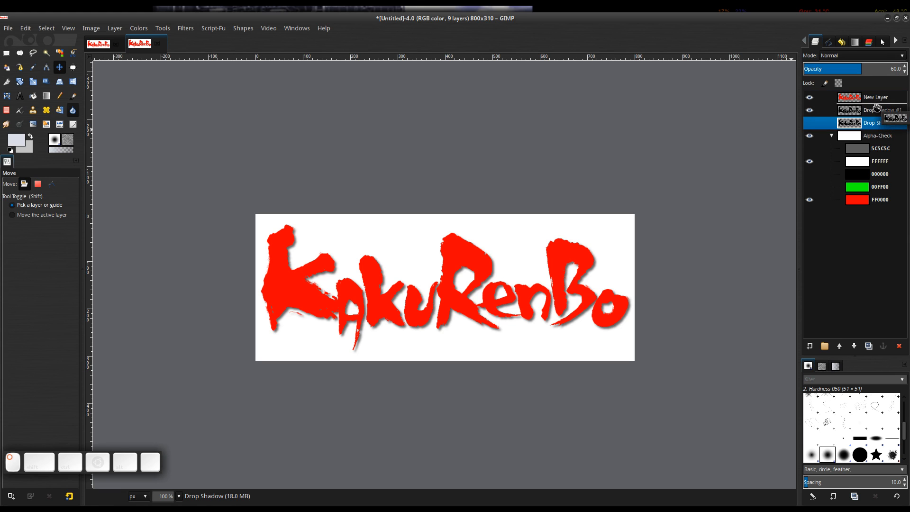
Move the first Drop Shadow layer above Drop Shadow #1 and make it visible
left_click(879, 110)
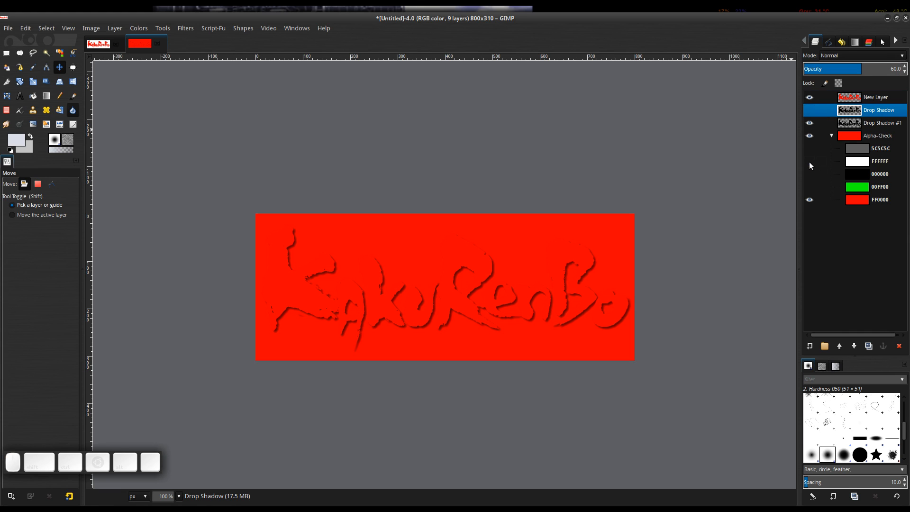
mouse_move(376, 258)
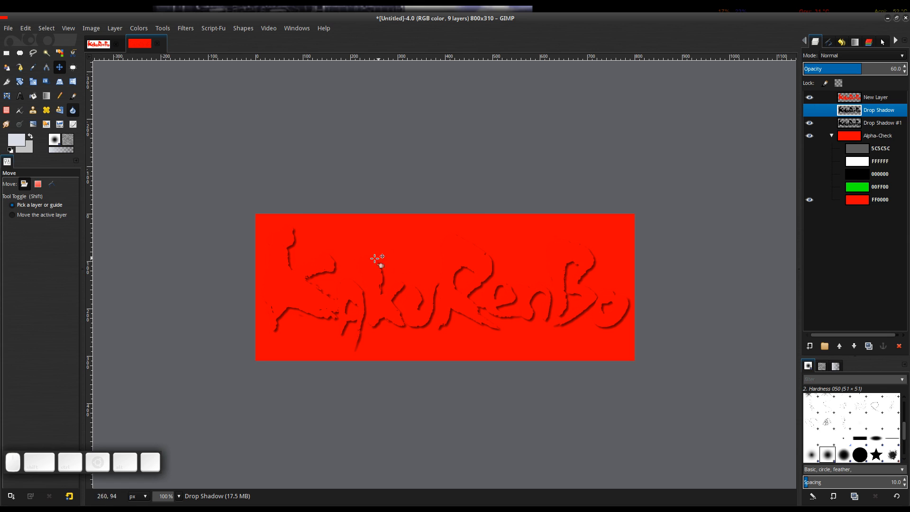
mouse_move(270, 294)
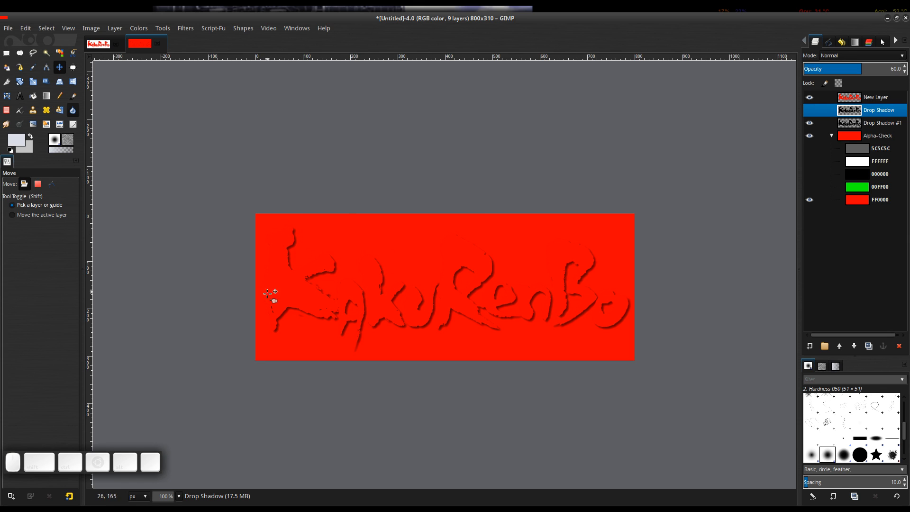
mouse_move(803, 176)
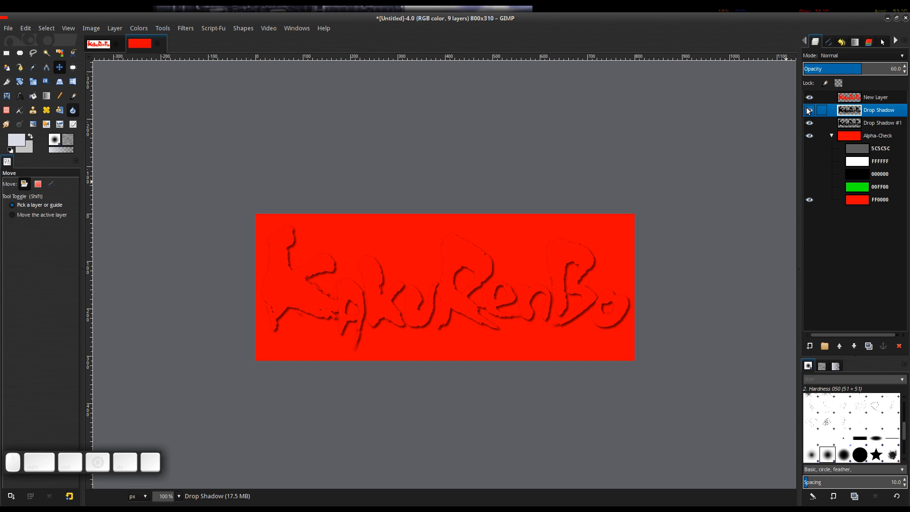
left_click(808, 110)
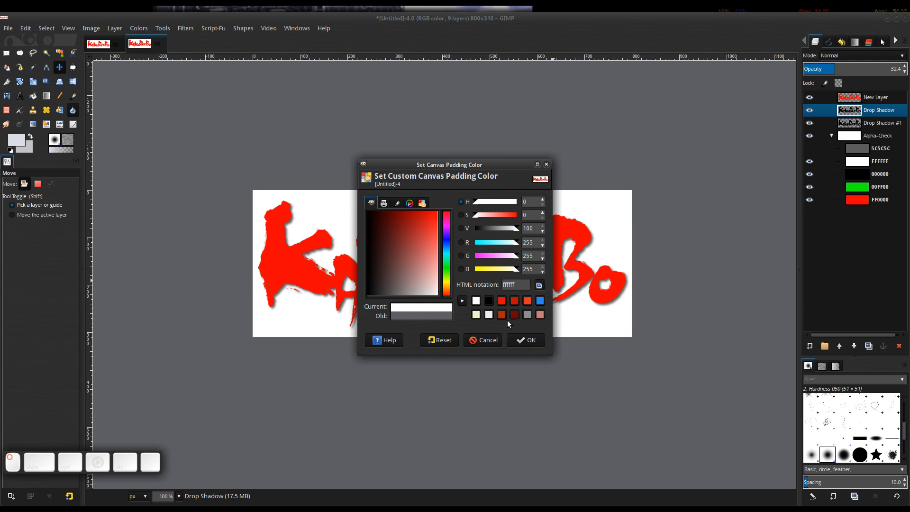
Confirm white as the canvas padding colour
left_click(524, 339)
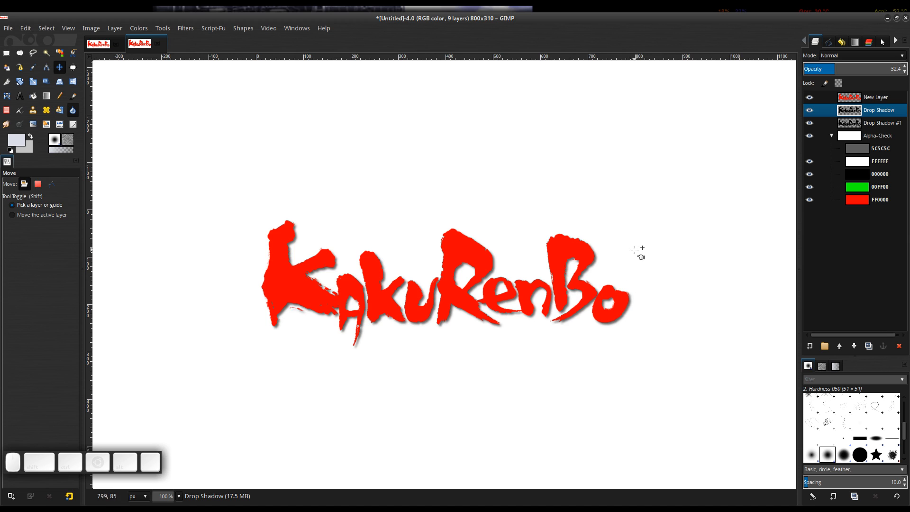
mouse_move(114, 273)
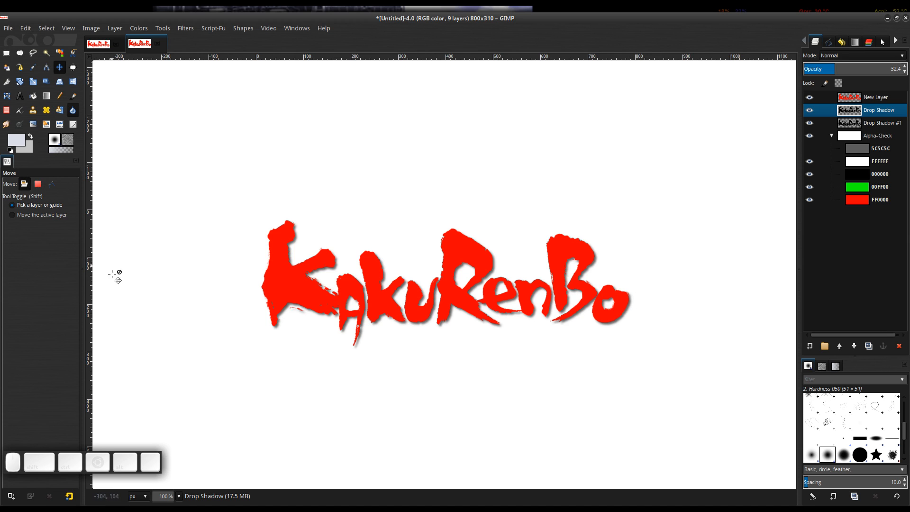
mouse_move(621, 295)
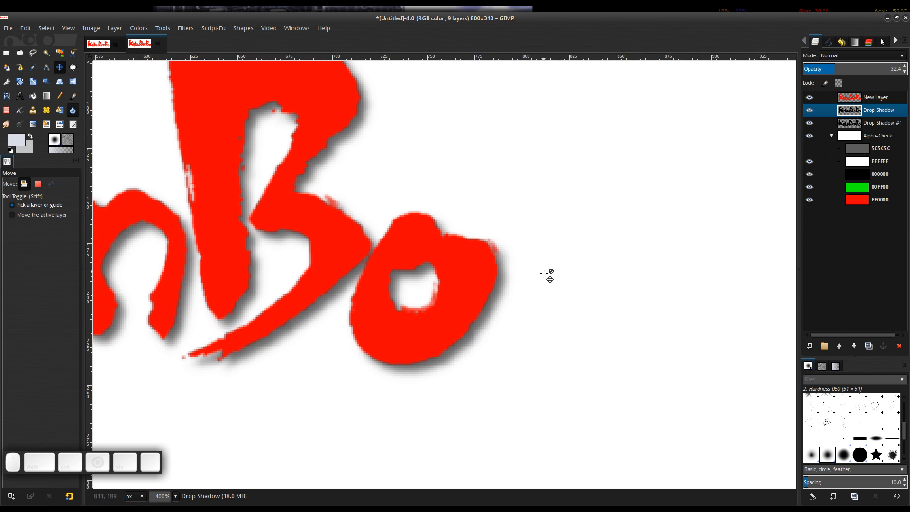
mouse_move(509, 334)
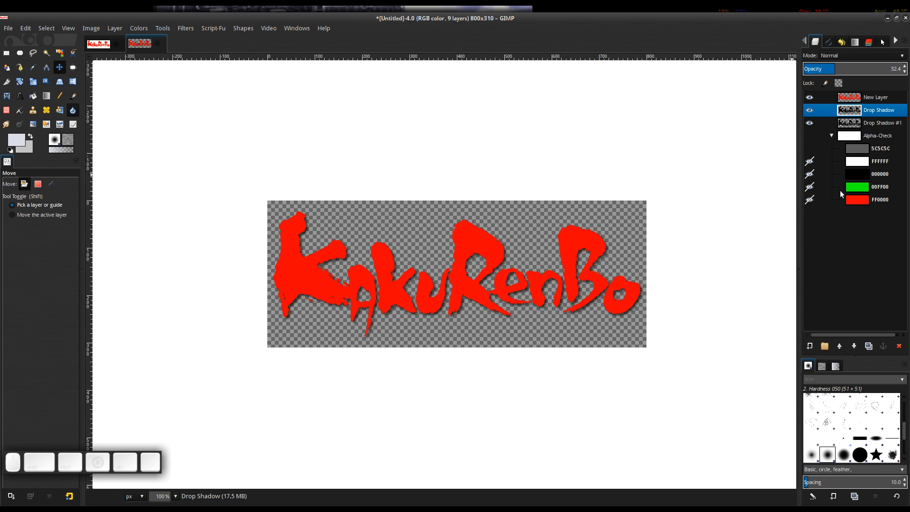
mouse_move(798, 150)
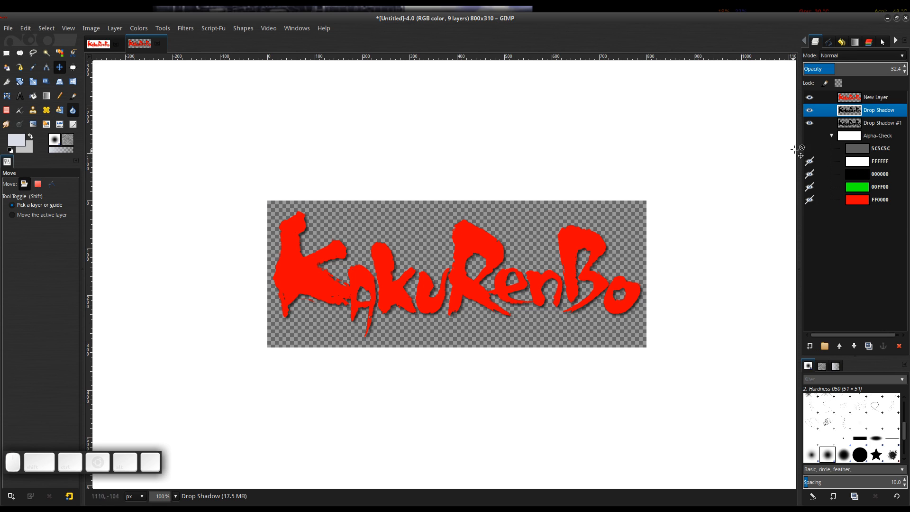
Create a merged 'Visible' layer from the visible logo and shadows
left_click(876, 96)
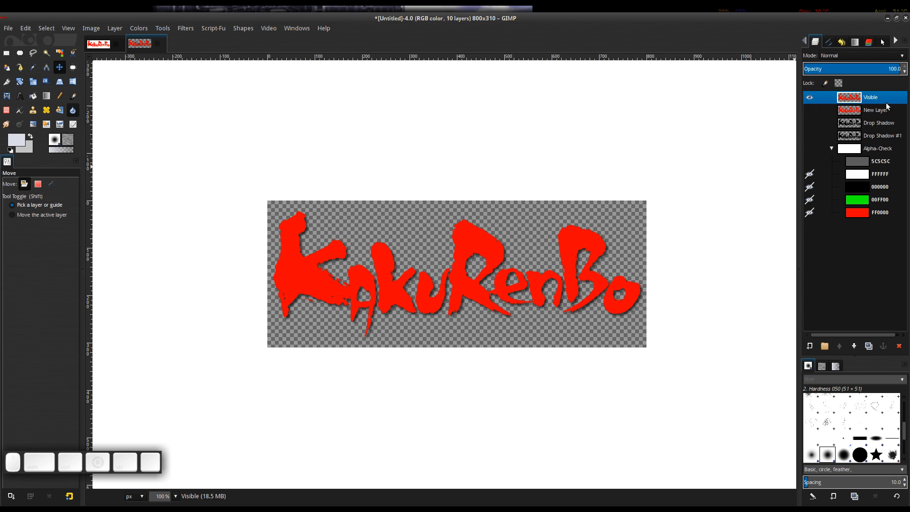
mouse_move(391, 336)
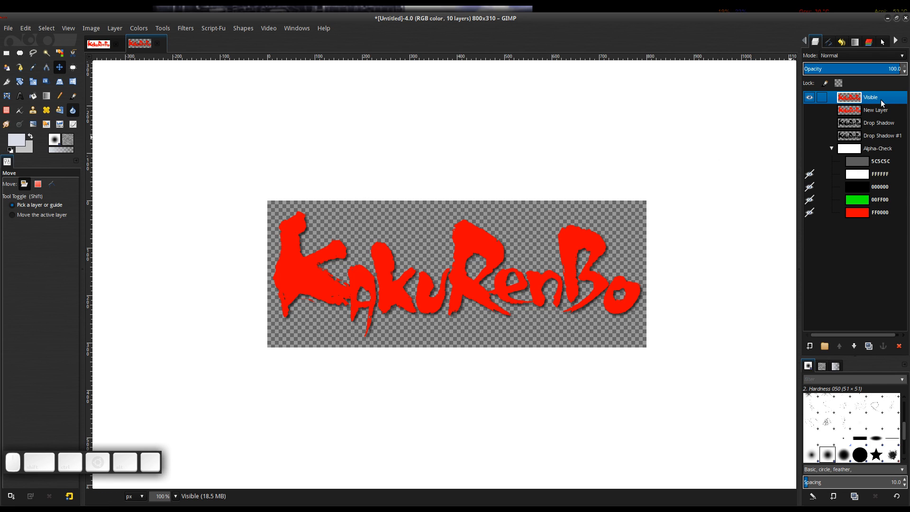
mouse_move(879, 99)
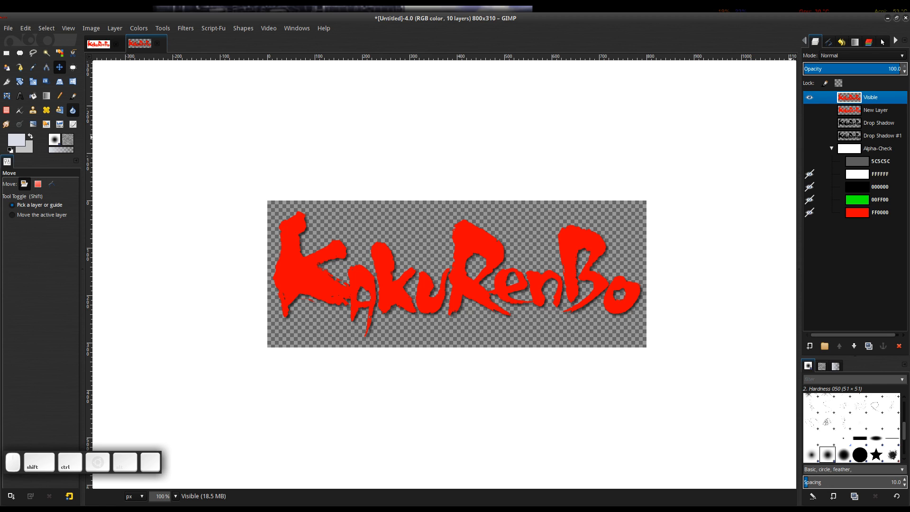
left_click(8, 27)
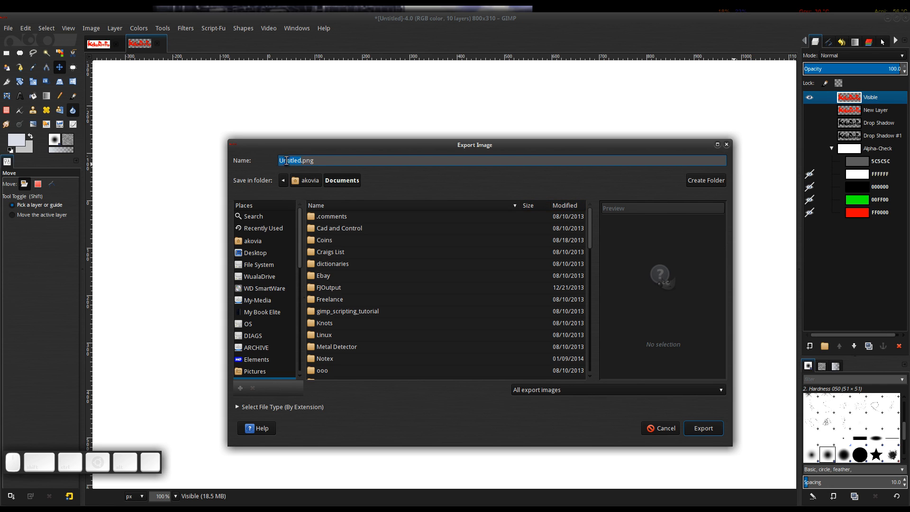
Cancel the export and select the merged Visible layer for copying
left_click(663, 428)
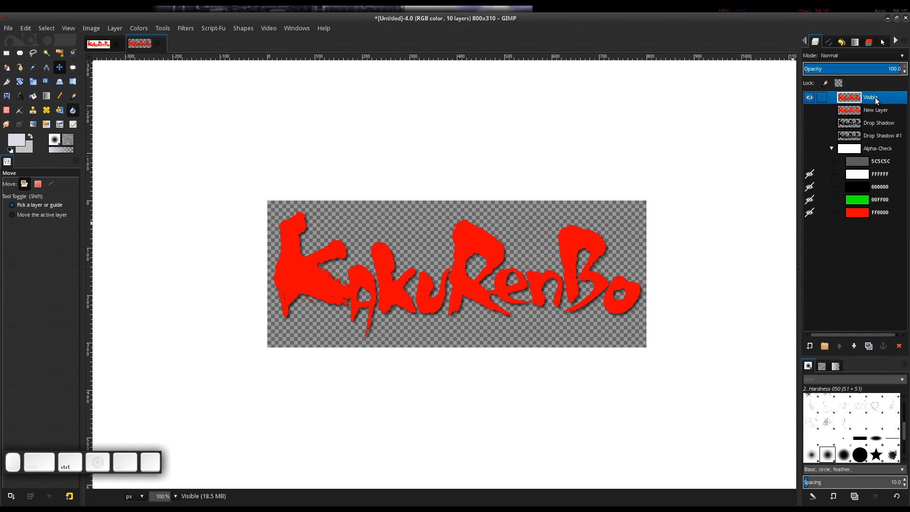
left_click(139, 44)
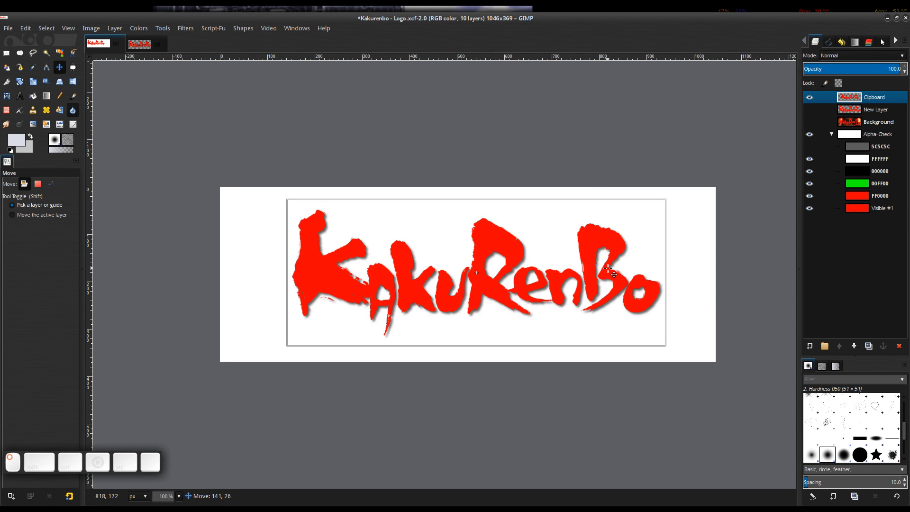
left_click(98, 43)
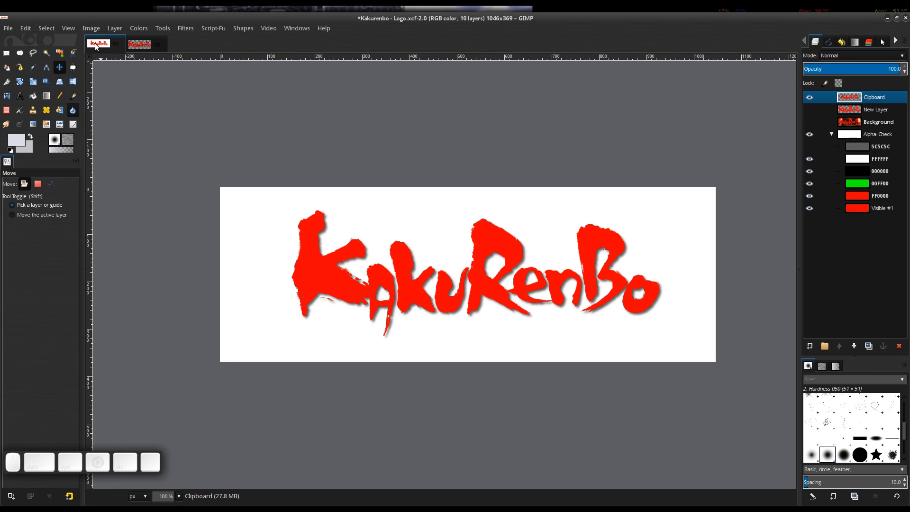
mouse_move(243, 212)
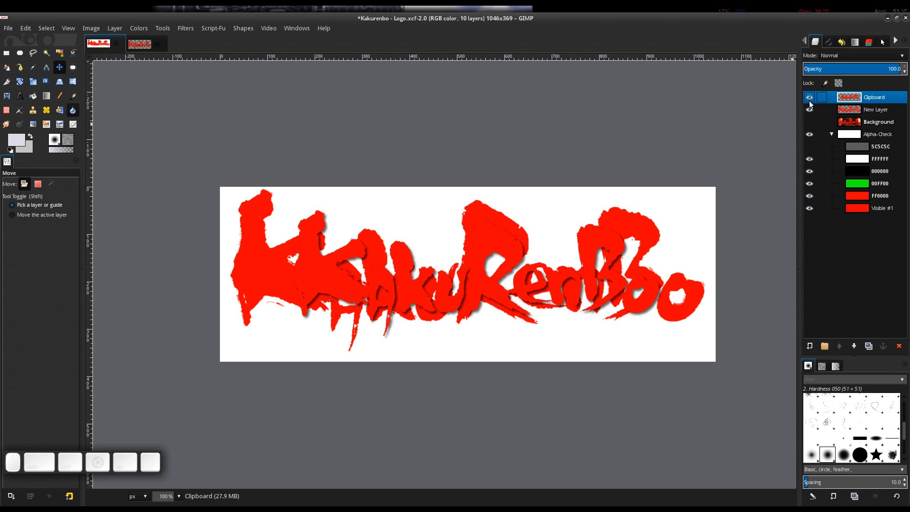
left_click(808, 110)
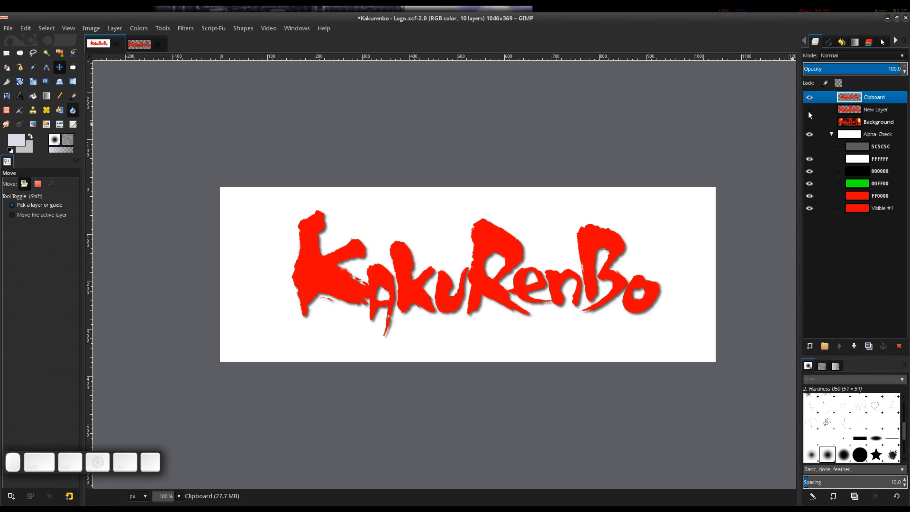